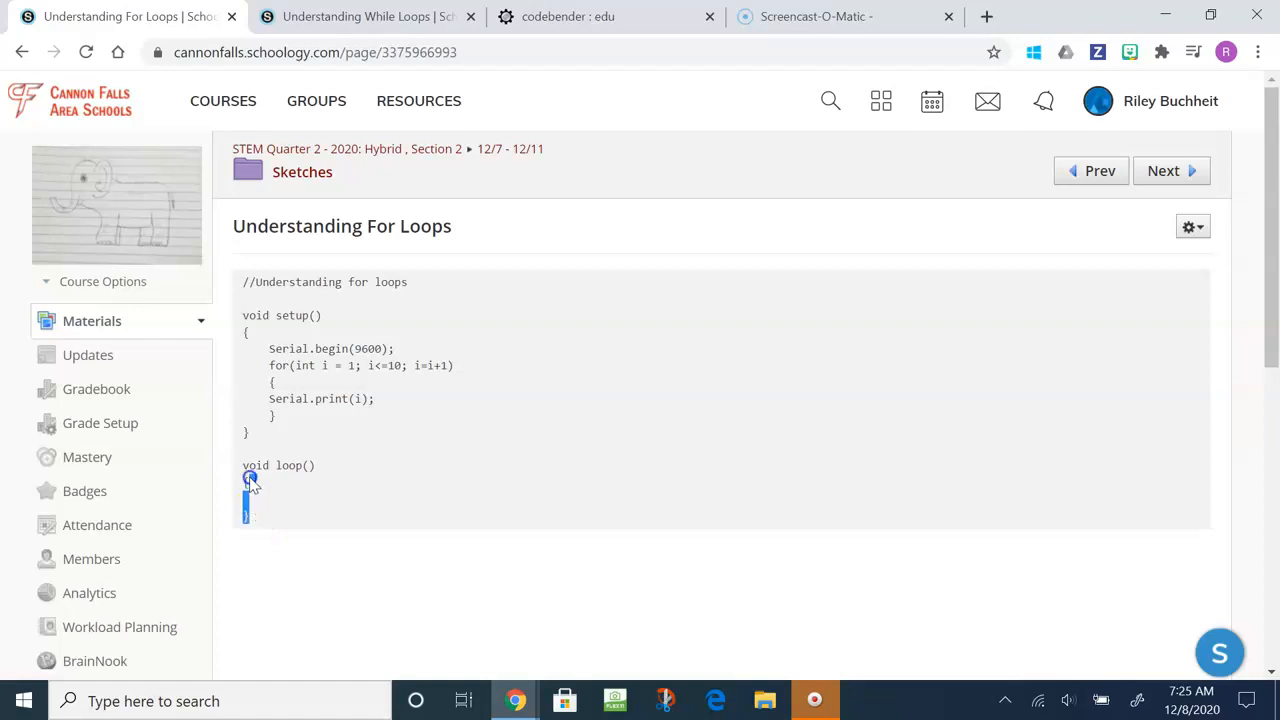
Select and copy the Understanding For Loops example code from the Schoology lesson page.
drag(250, 490, 238, 281)
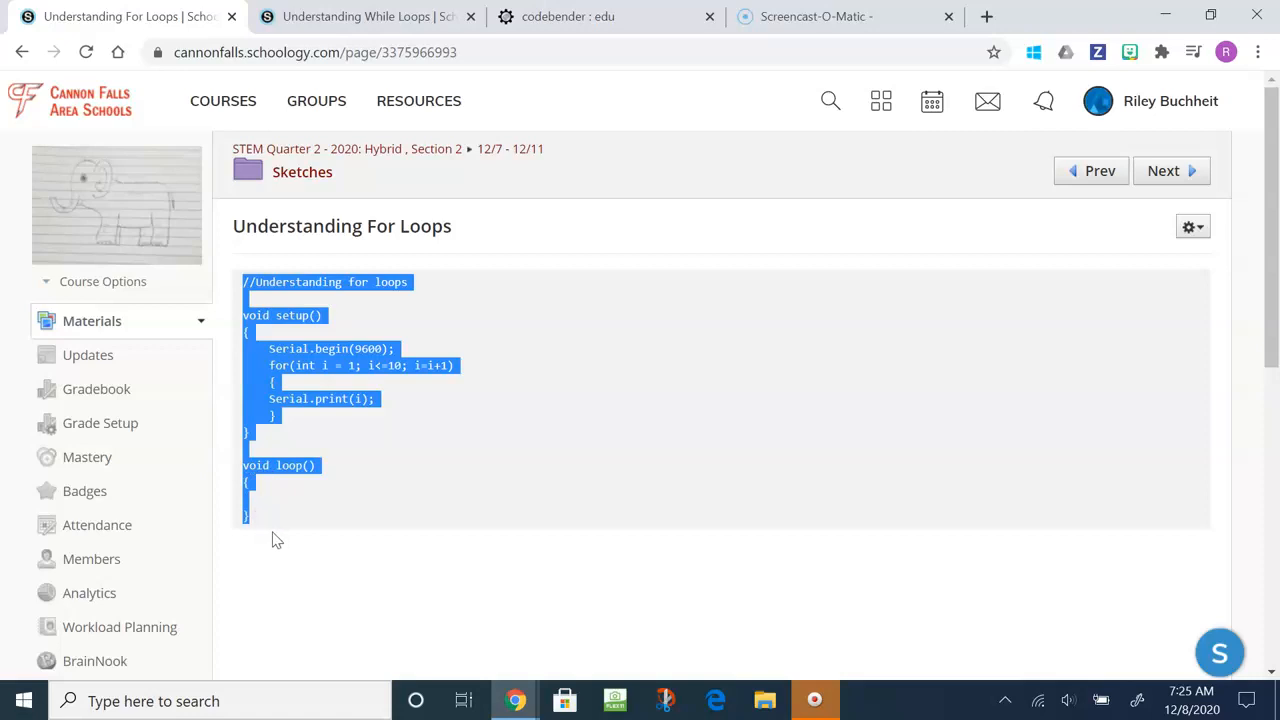
mouse_move(289, 519)
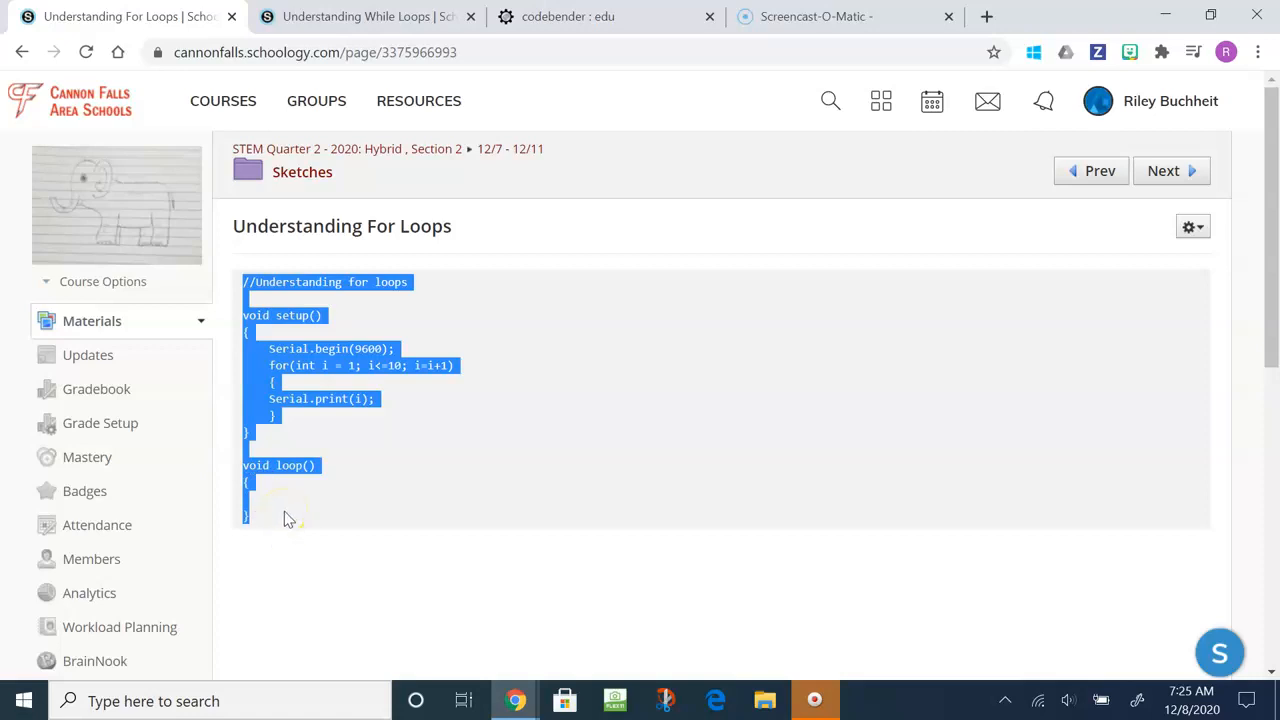
right_click(290, 518)
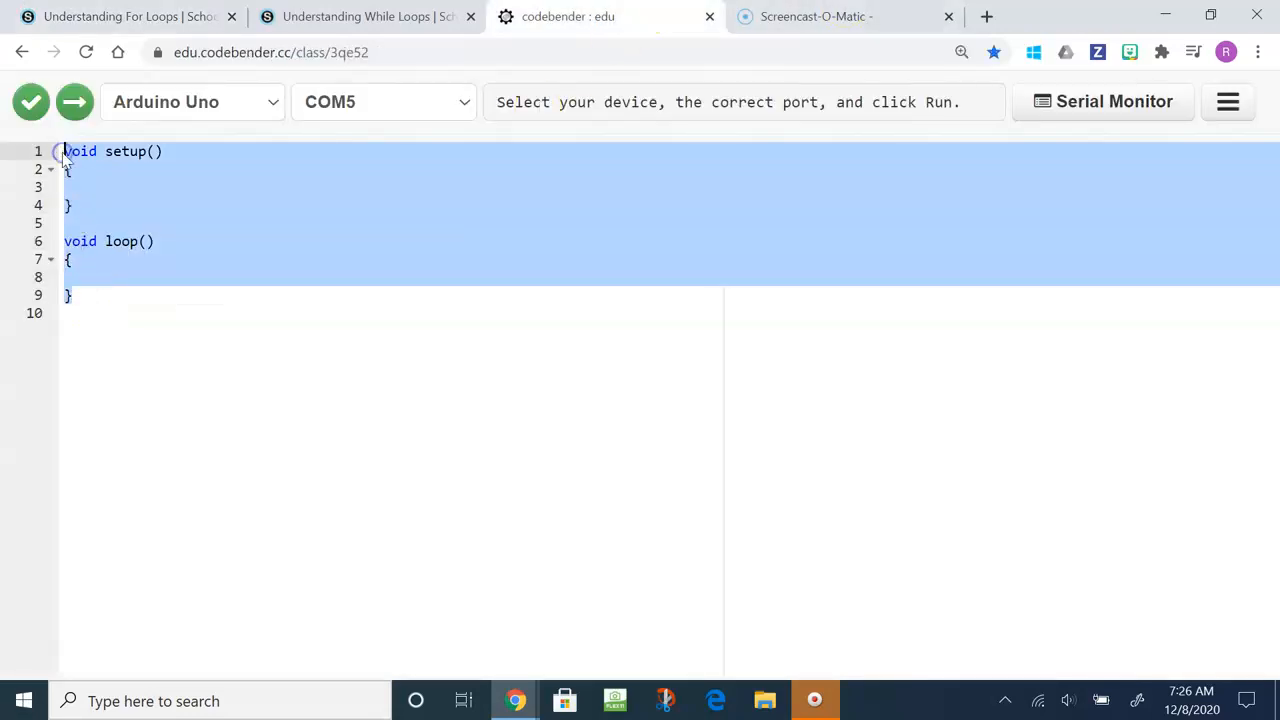
Replace Codebender's default sketch with the copied for-loop code that prints i from 1 to 10.
key(Delete)
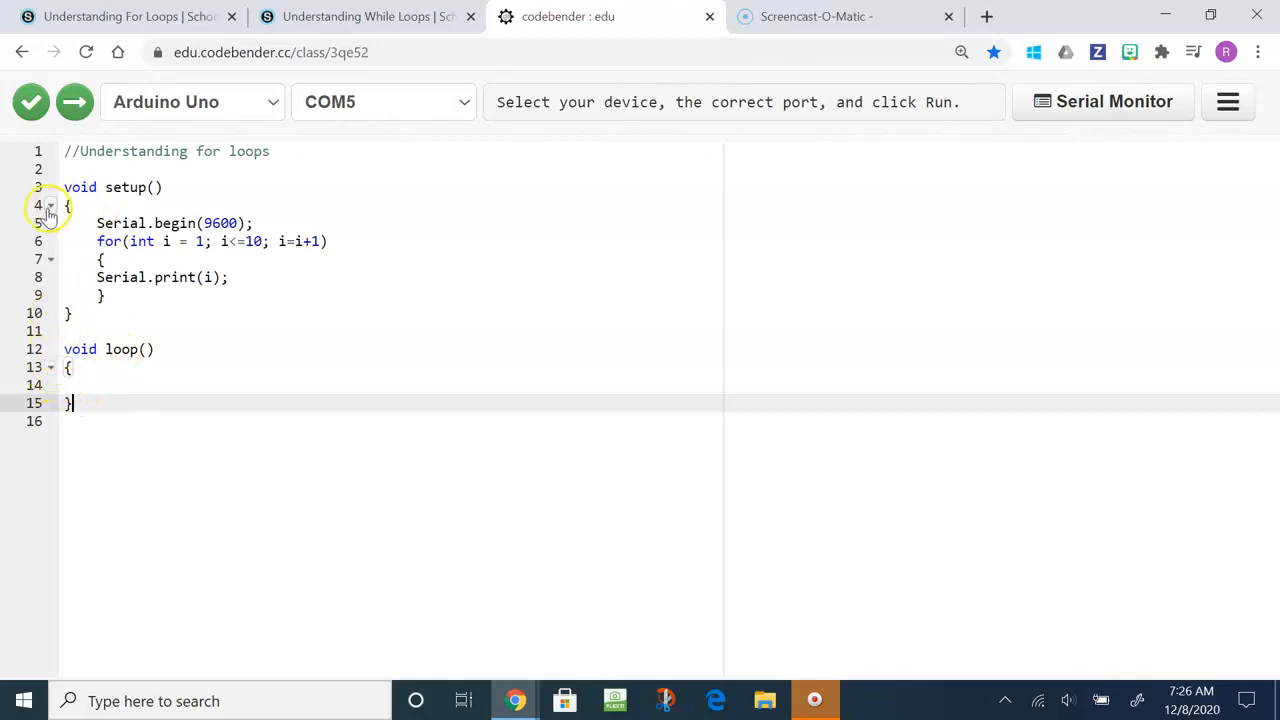
click(50, 205)
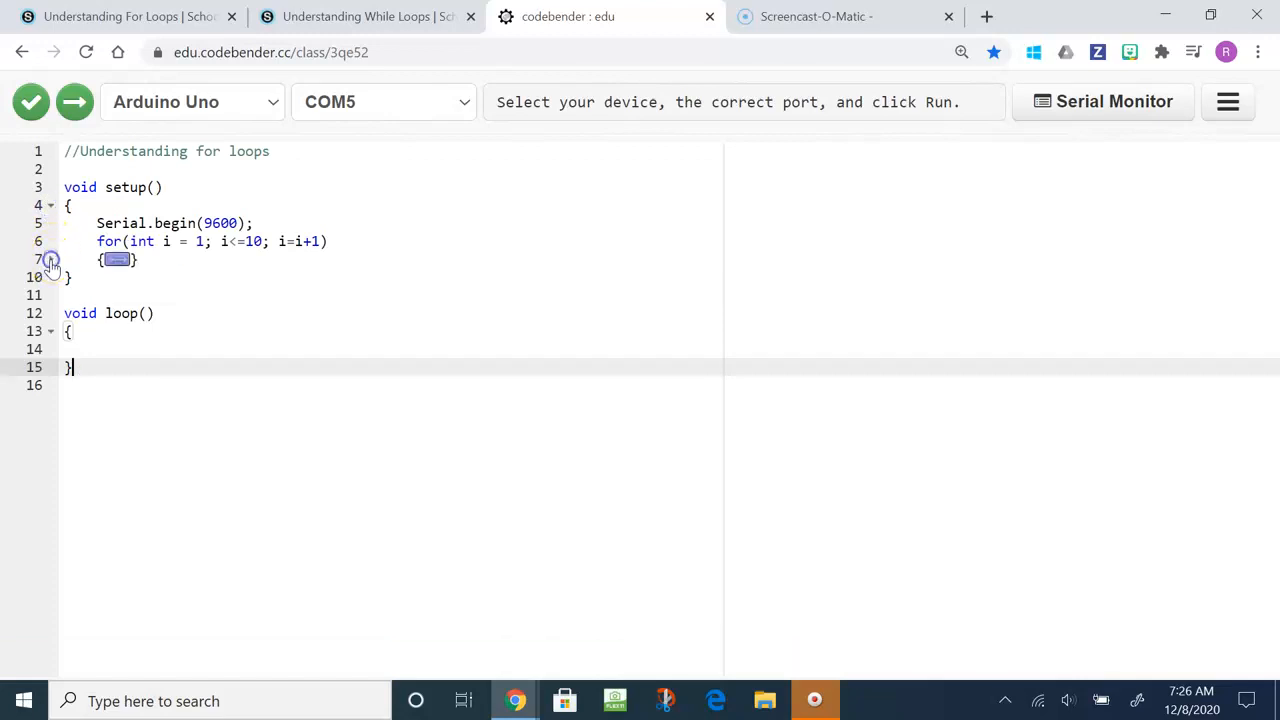
text(Serial.print(i);)
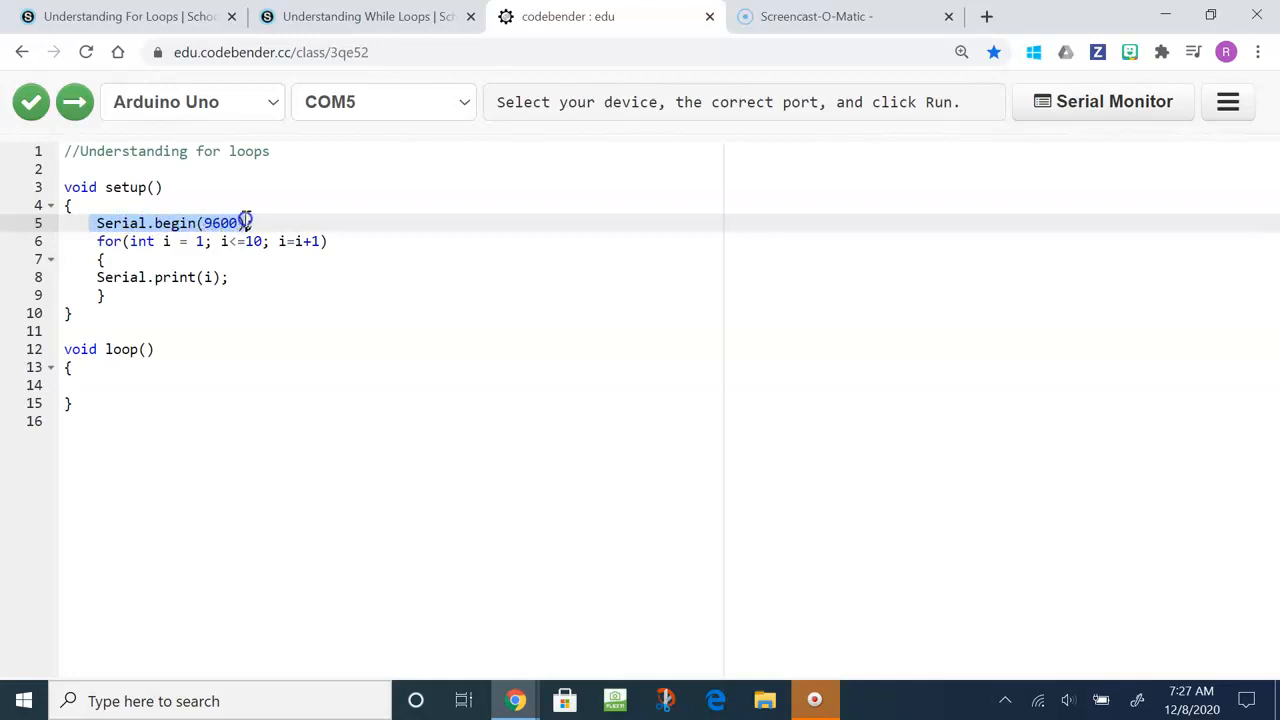
mouse_move(1114, 101)
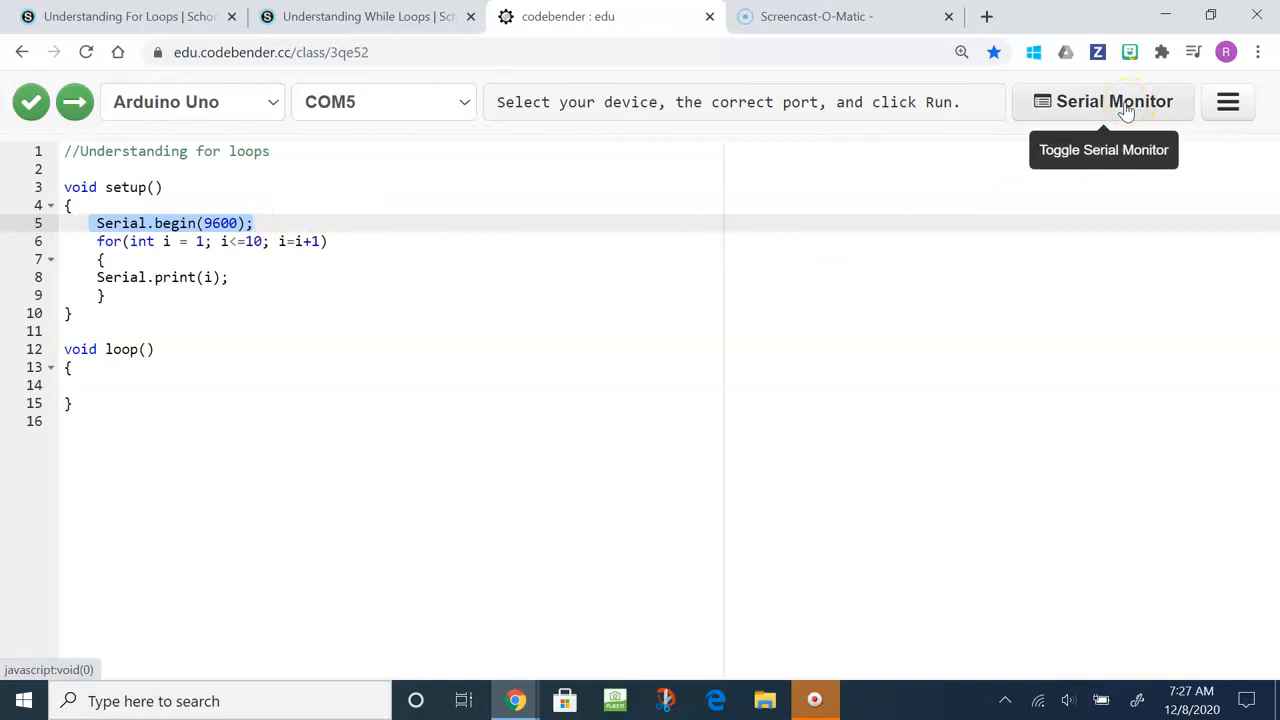
mouse_move(376, 171)
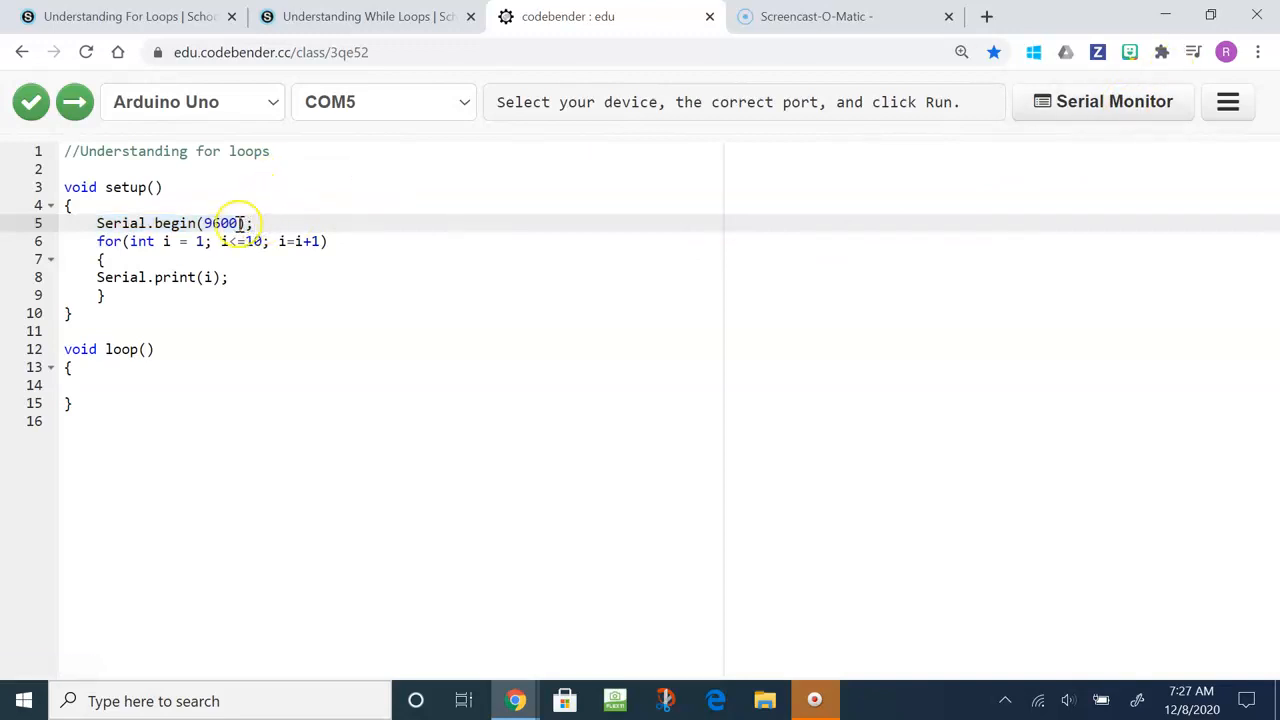
double_click(220, 223)
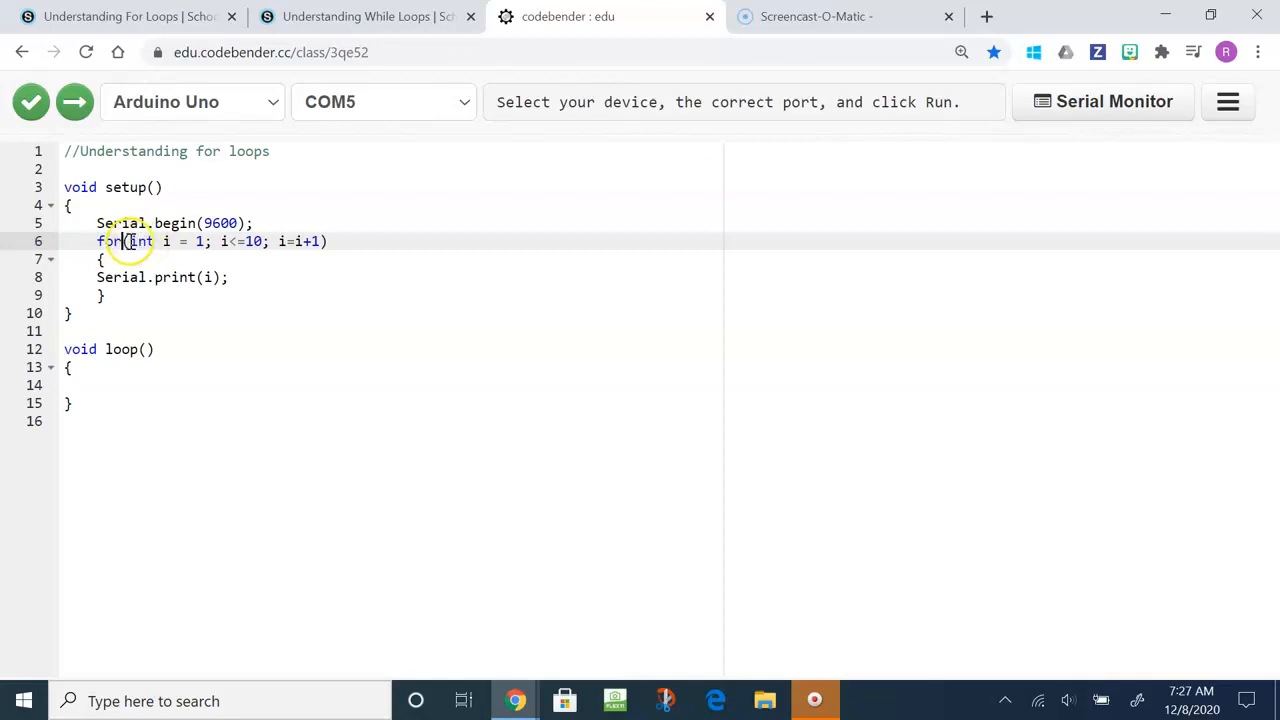
drag(130, 241, 200, 241)
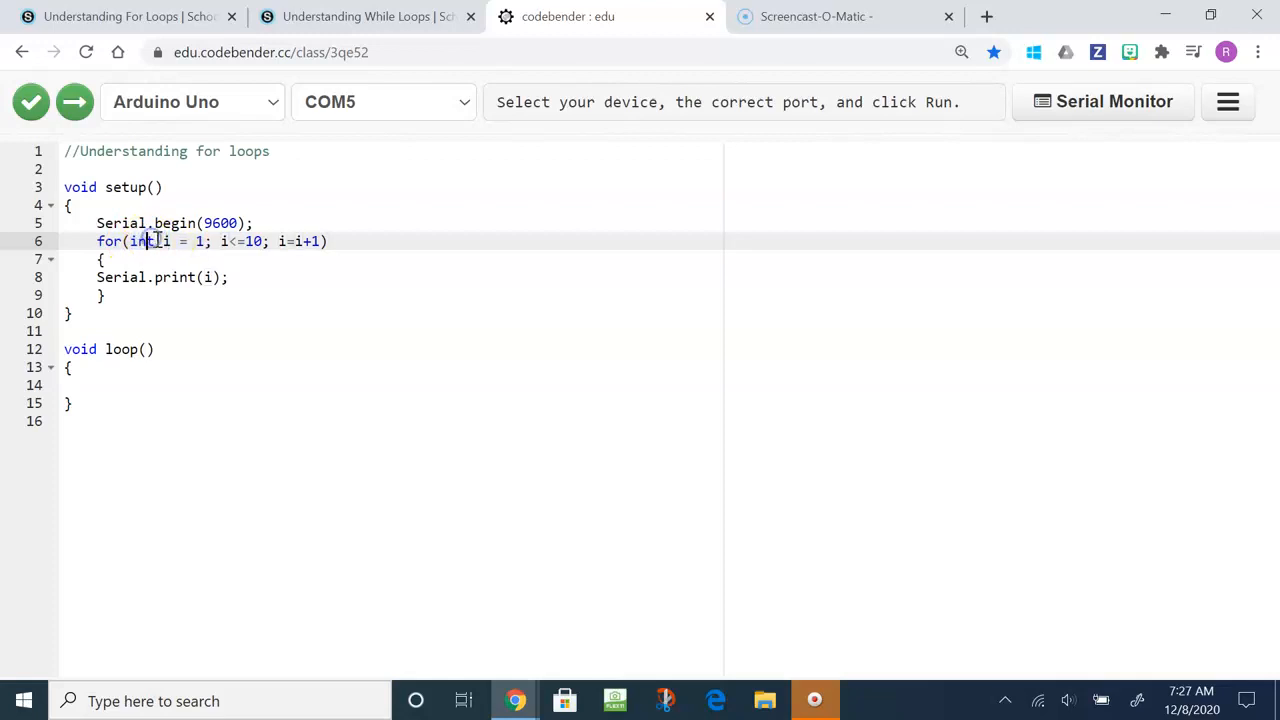
double_click(141, 241)
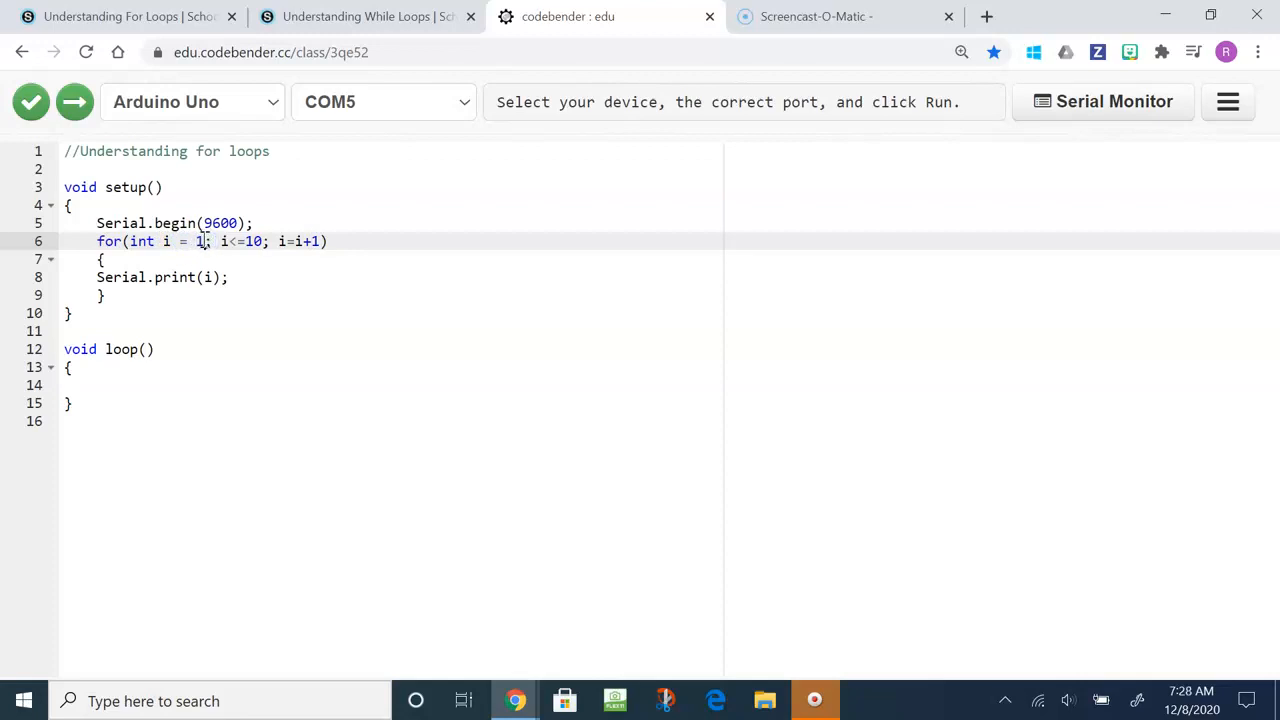
click(240, 241)
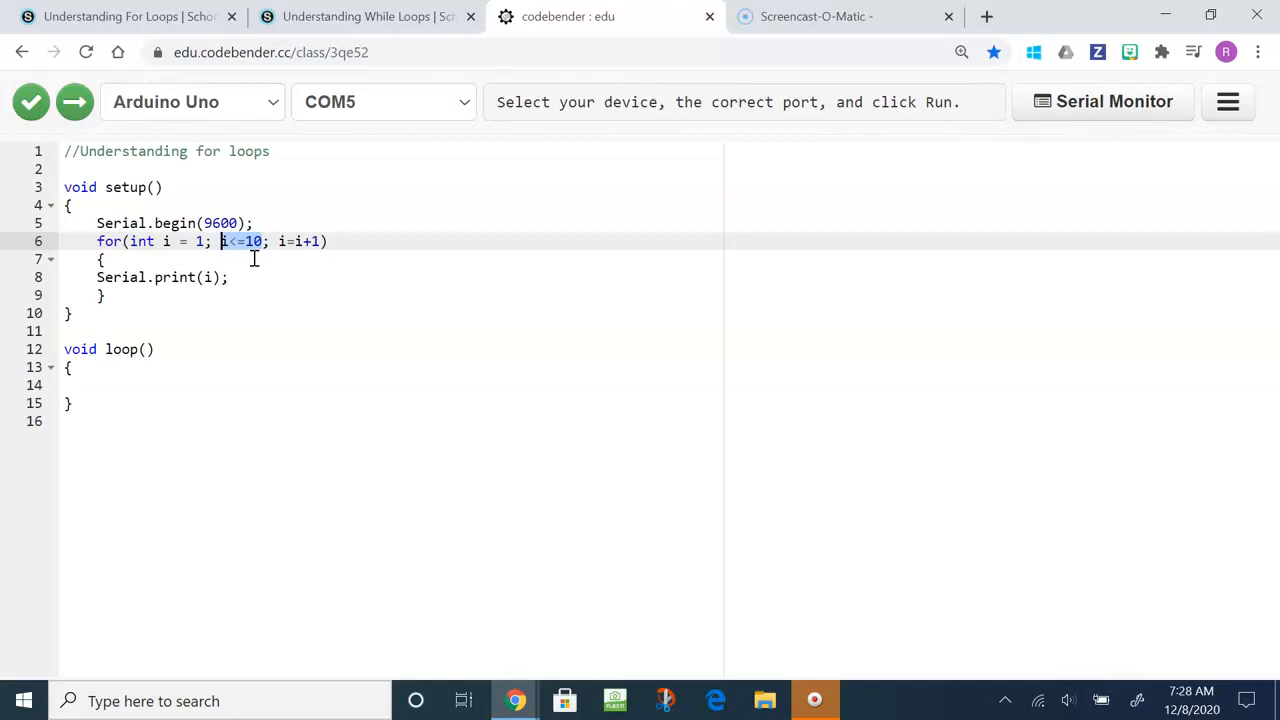
mouse_move(334, 275)
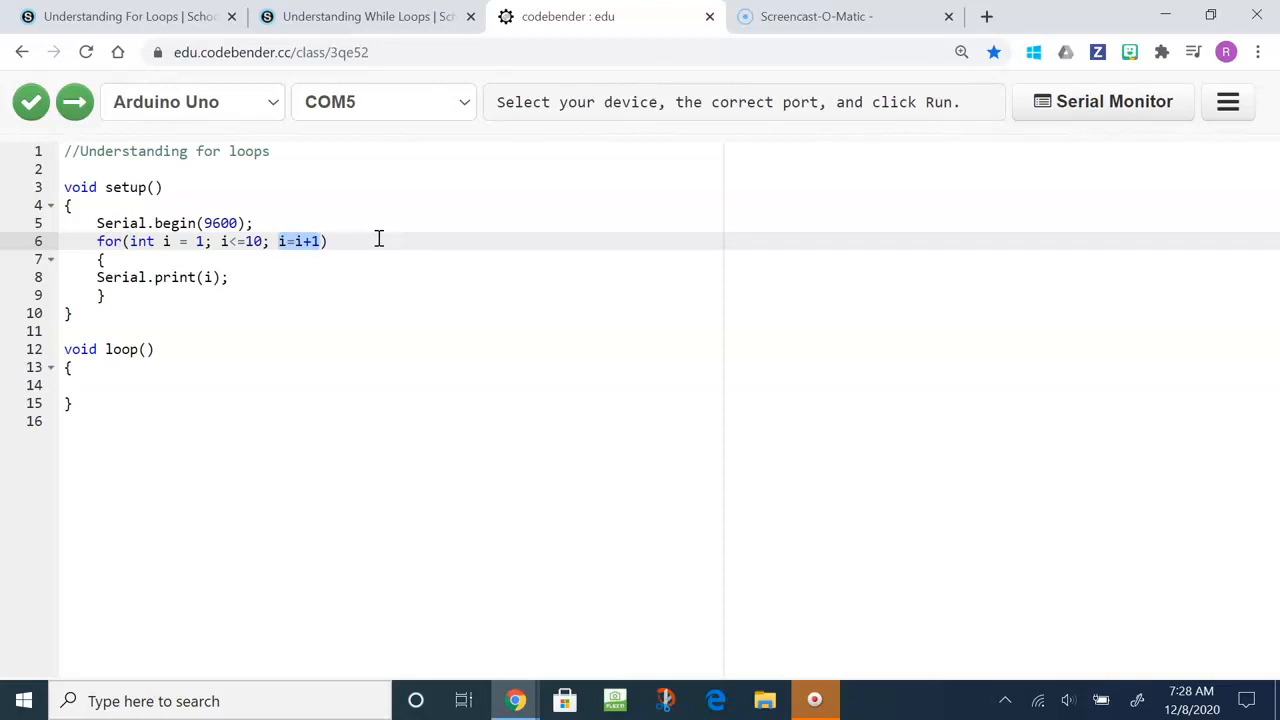
click(317, 241)
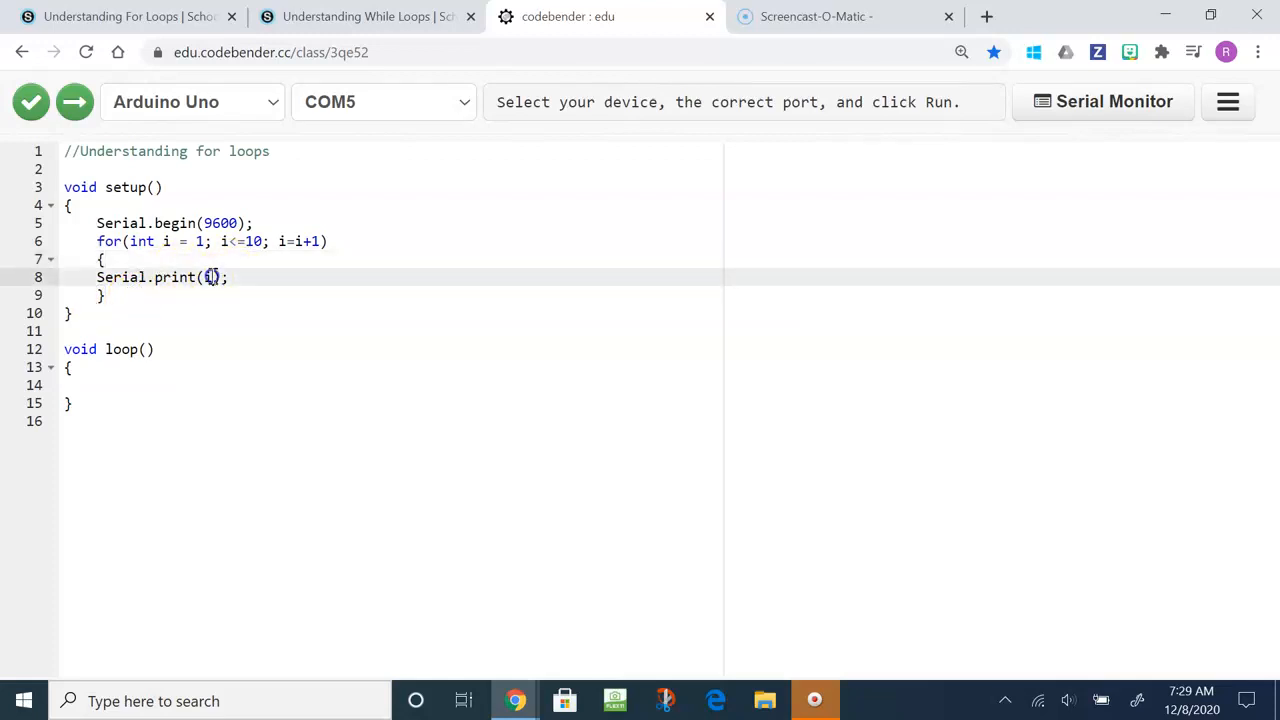
Run the for-loop sketch on the Arduino Uno until 'Upload successful!' appears.
text(i)
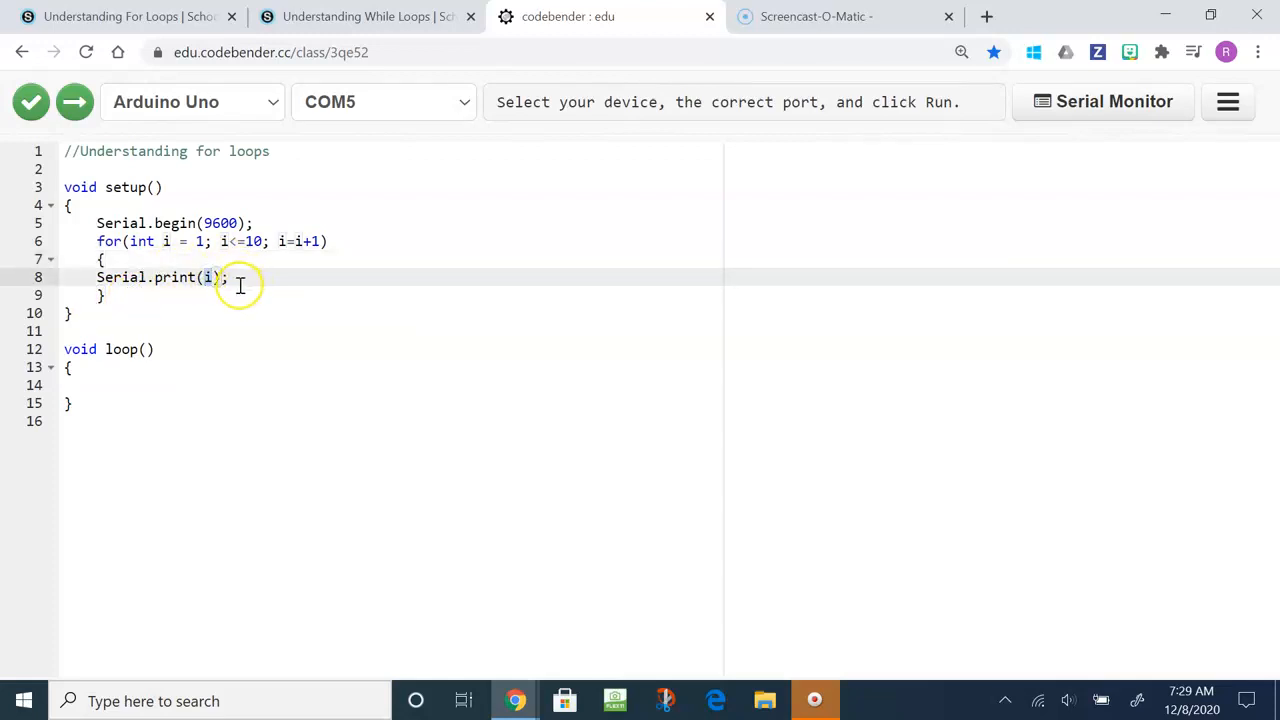
mouse_move(73, 101)
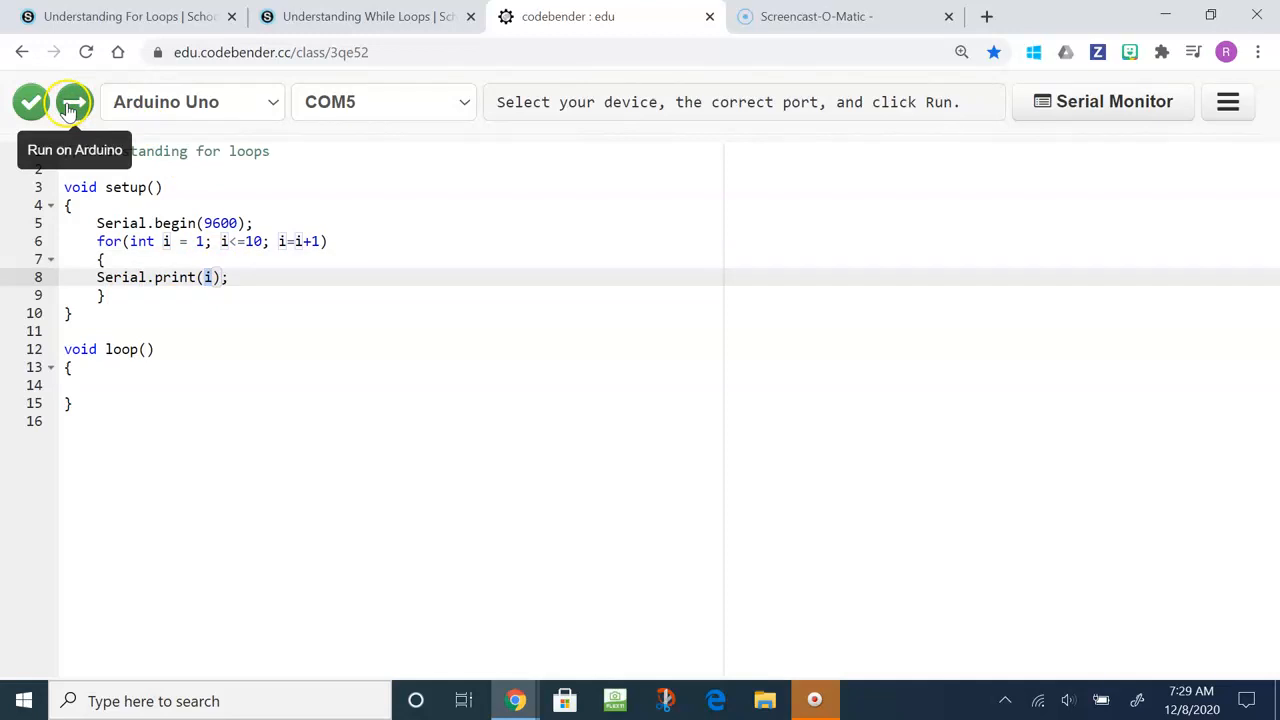
click(72, 102)
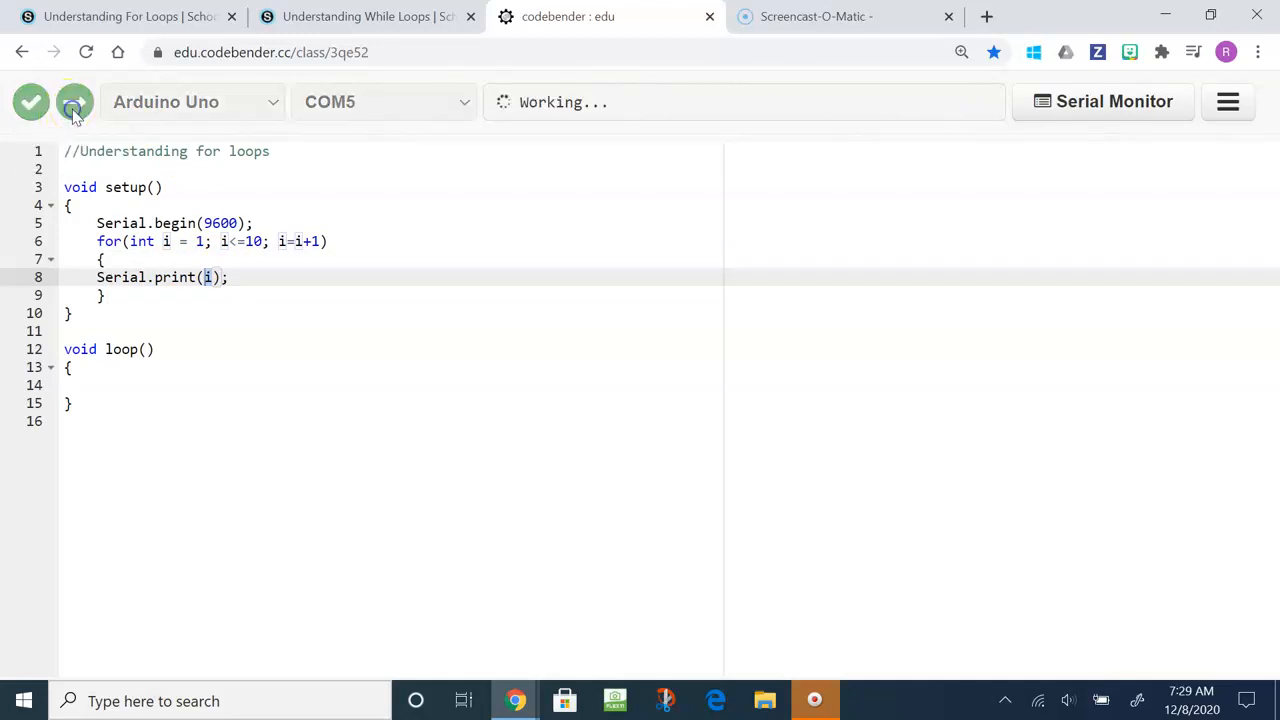
click(74, 101)
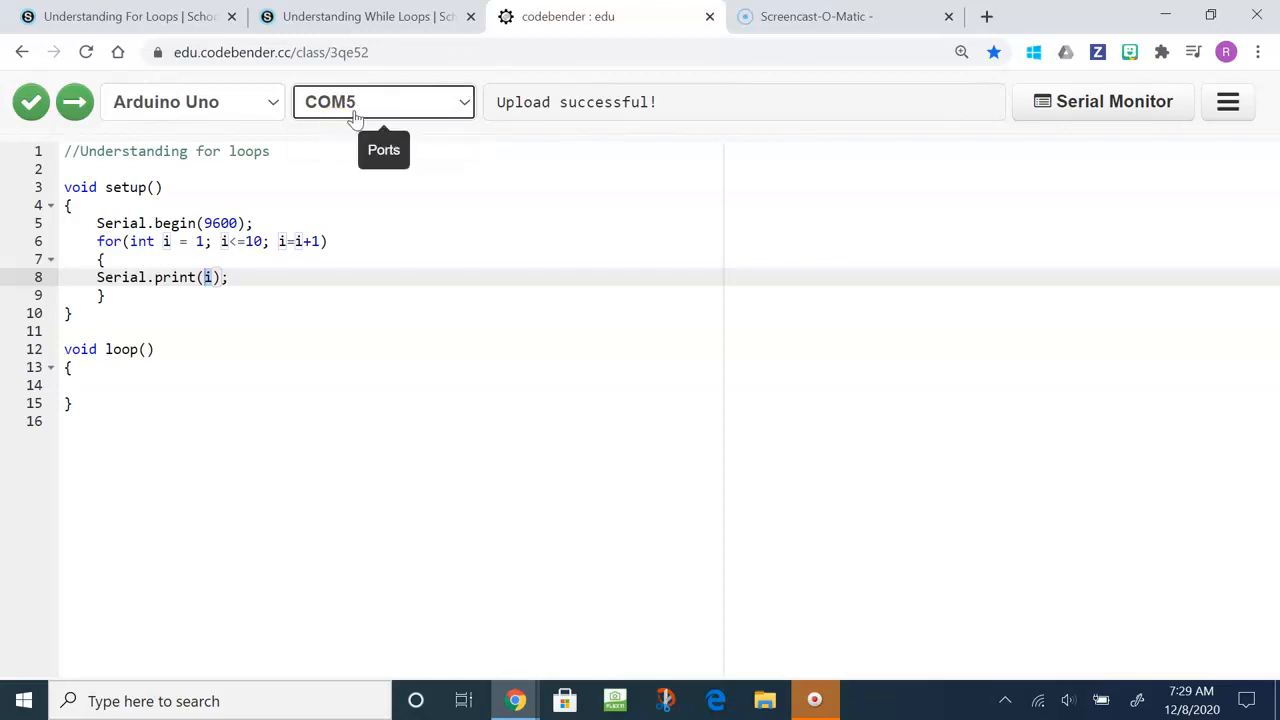
mouse_move(370, 110)
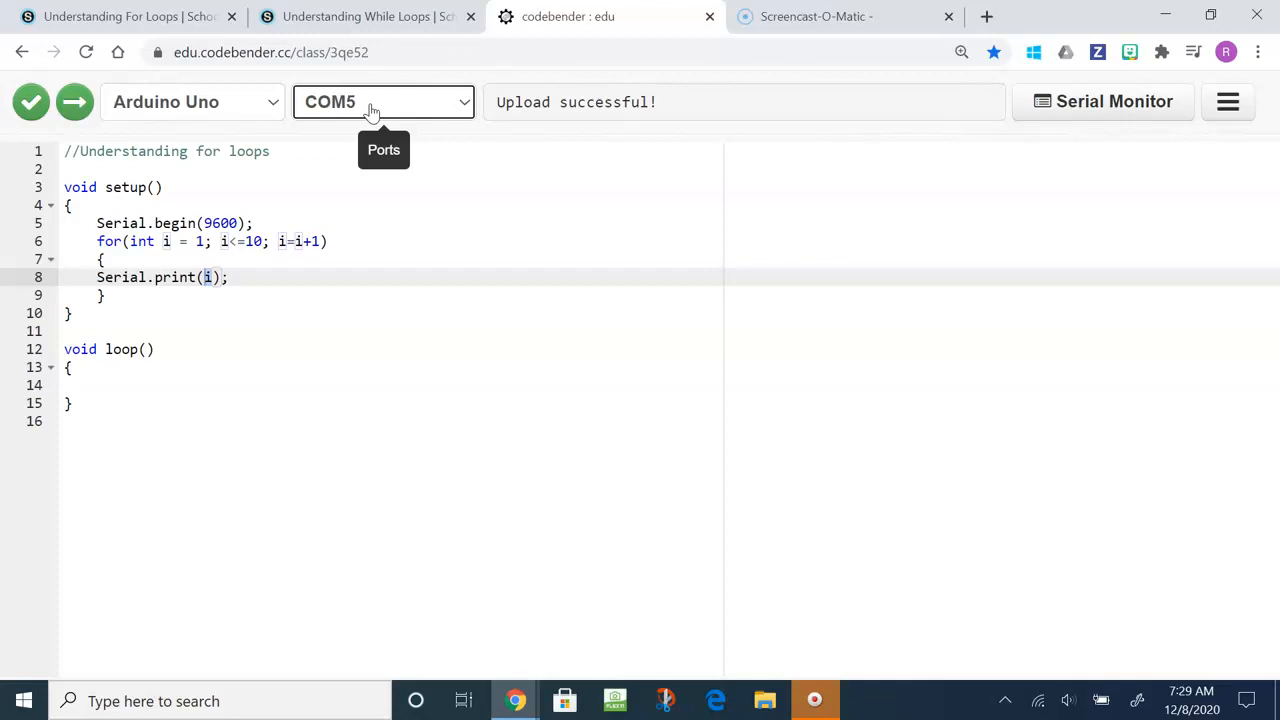
mouse_move(575, 115)
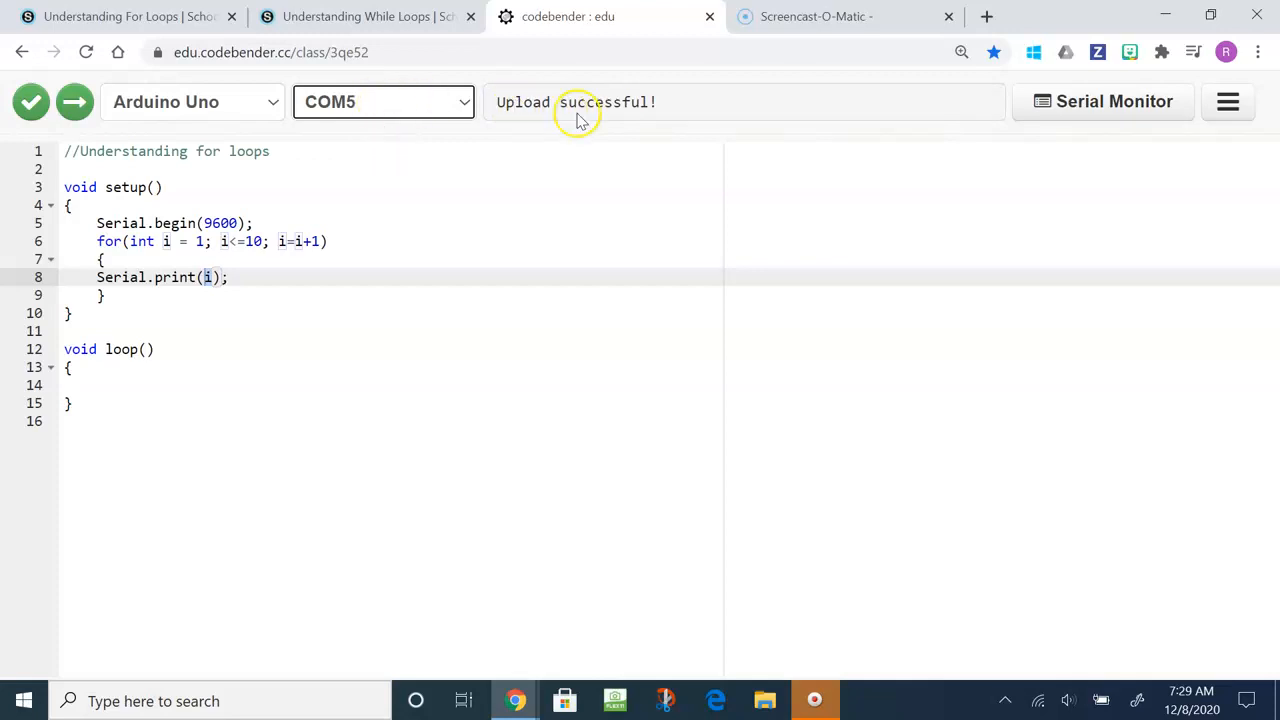
click(1103, 101)
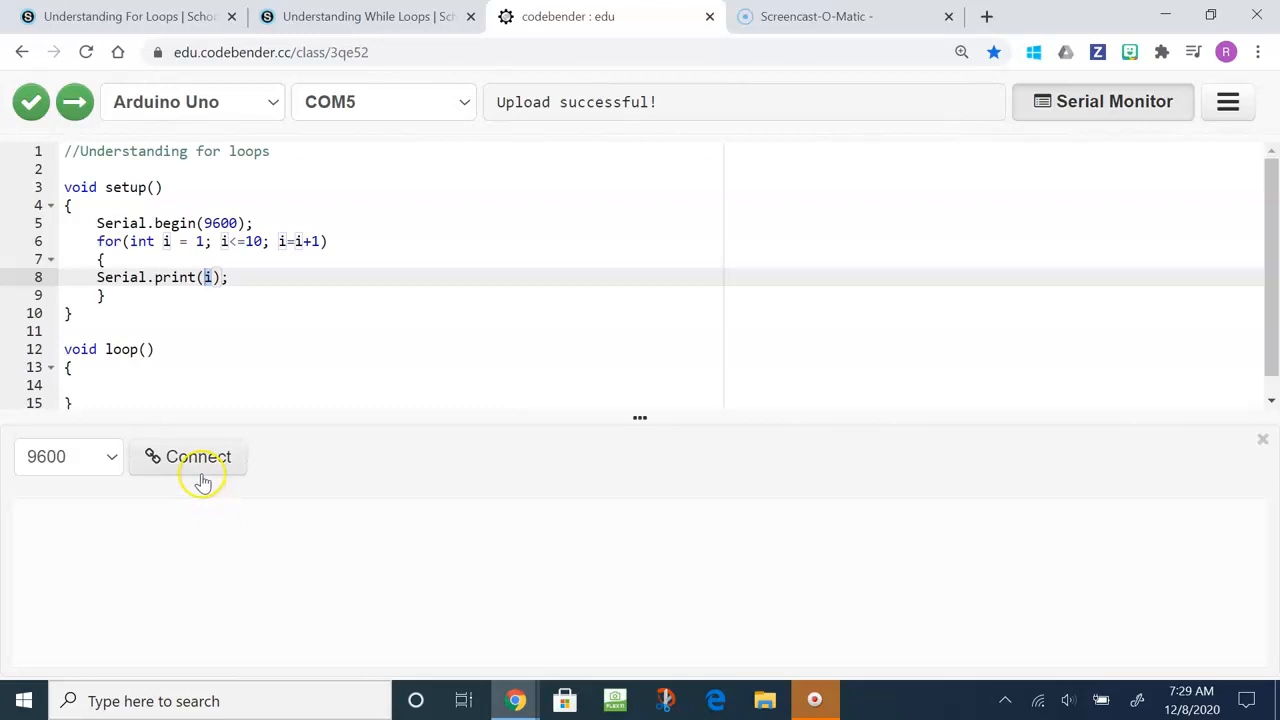
click(188, 456)
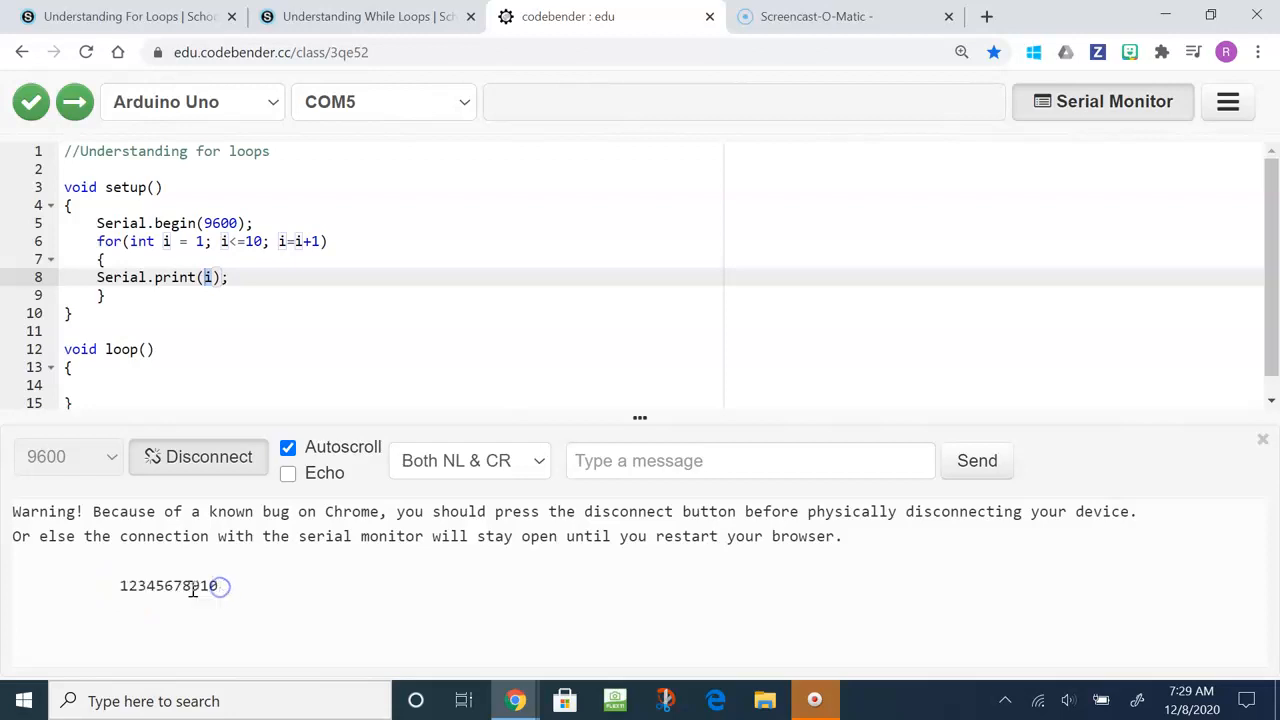
mouse_move(160, 600)
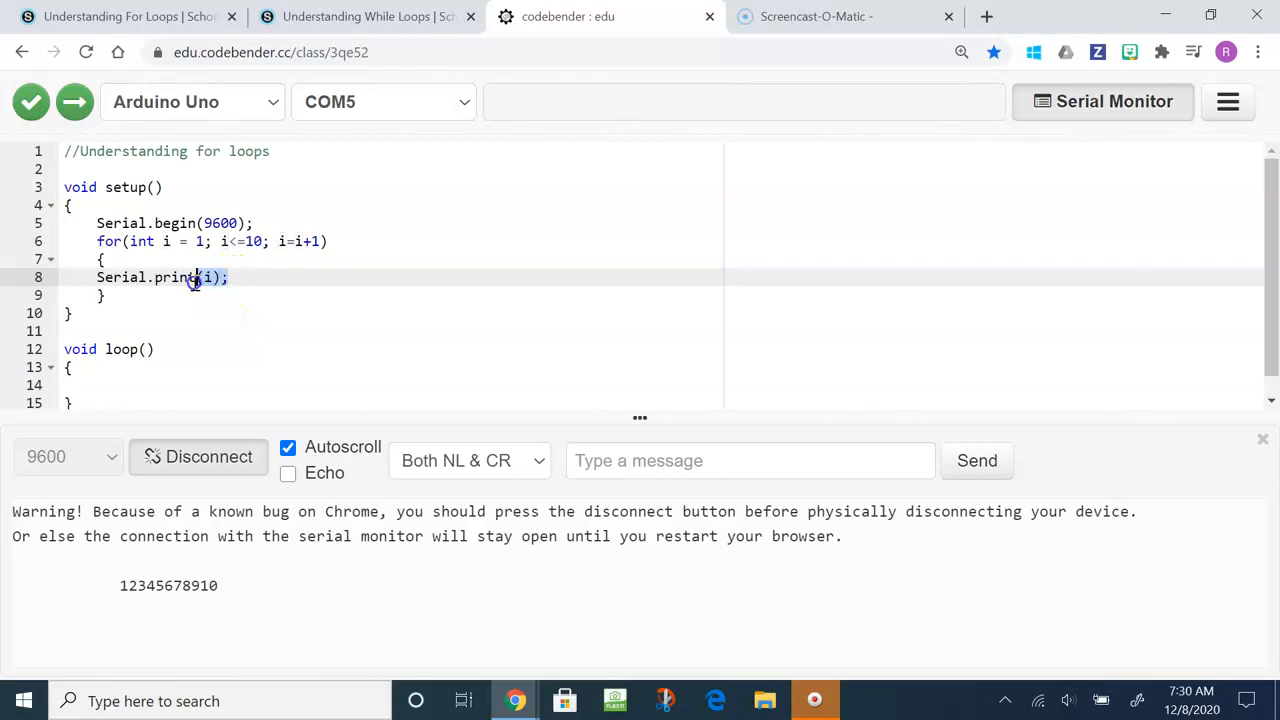
mouse_move(160, 560)
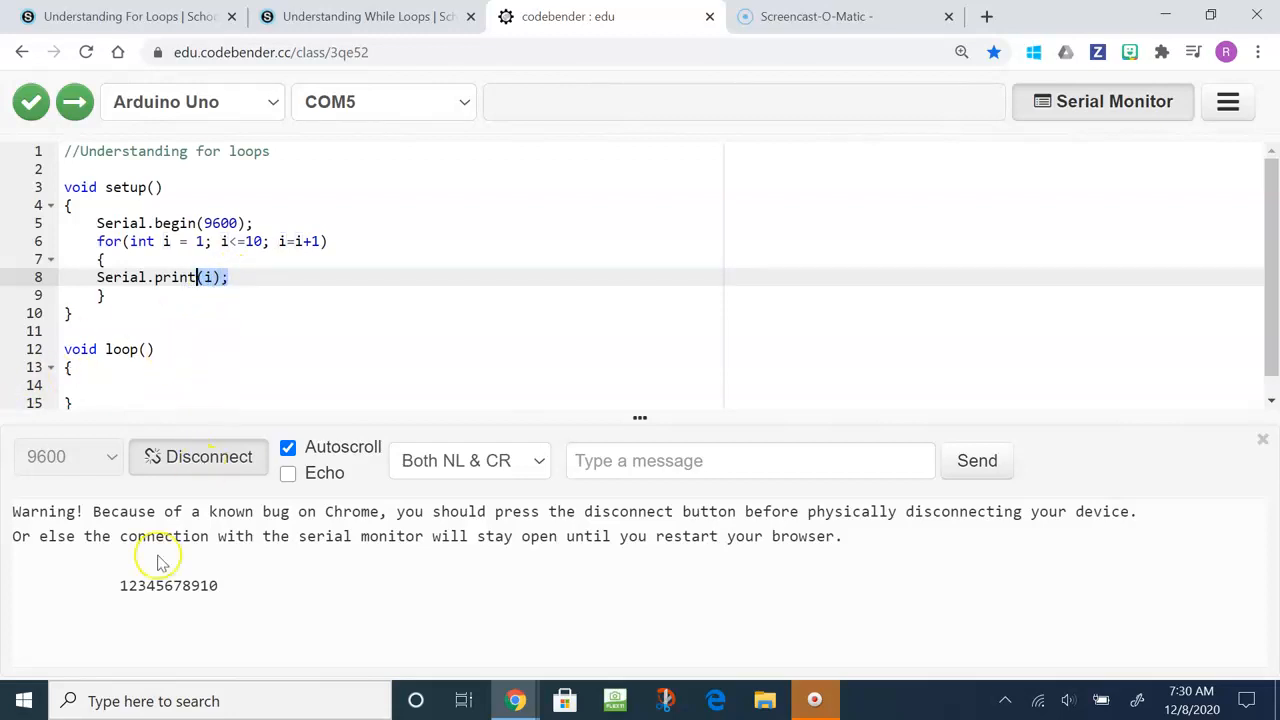
mouse_move(215, 277)
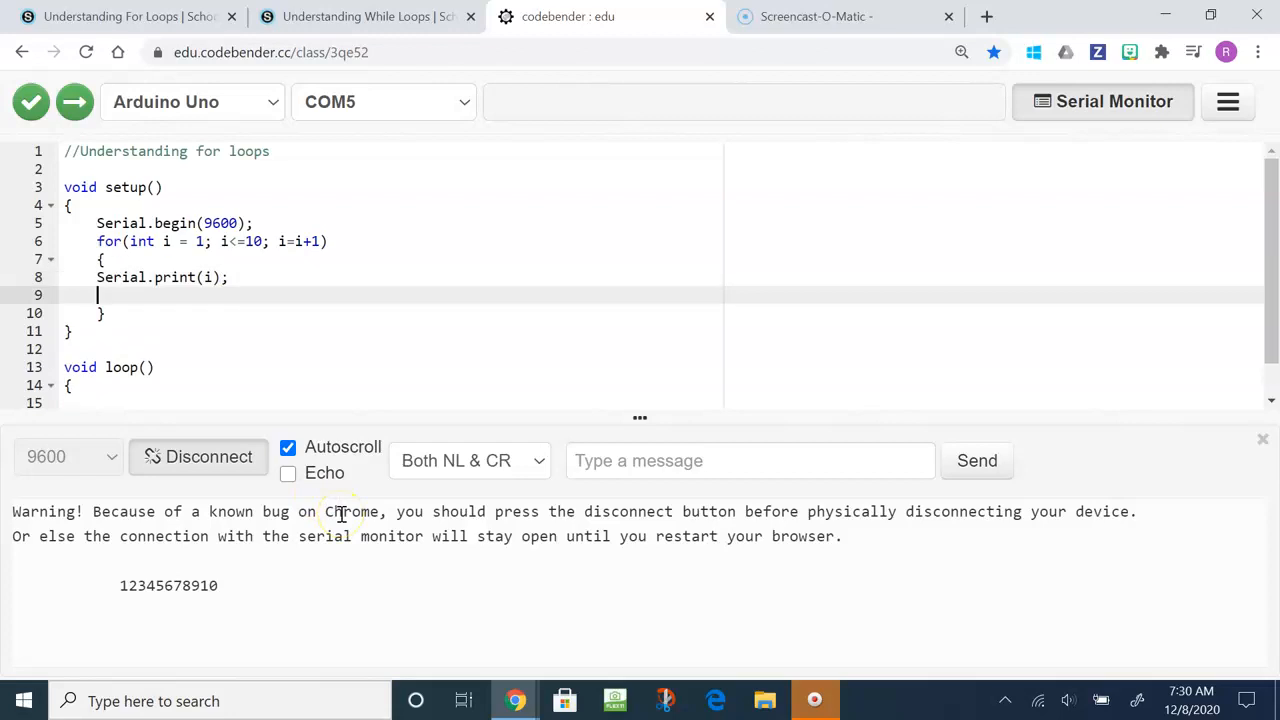
Add Serial.print(","); after Serial.print(i); inside the for loop.
text(Serial)
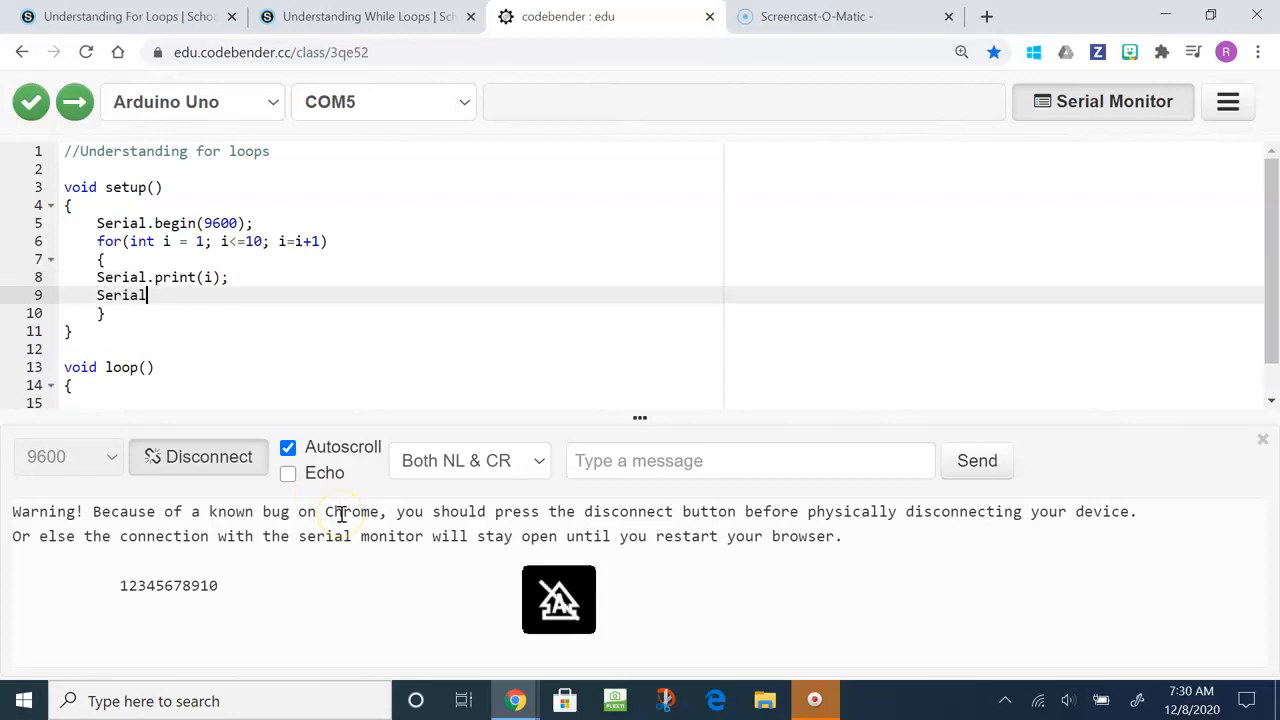
text(.print())
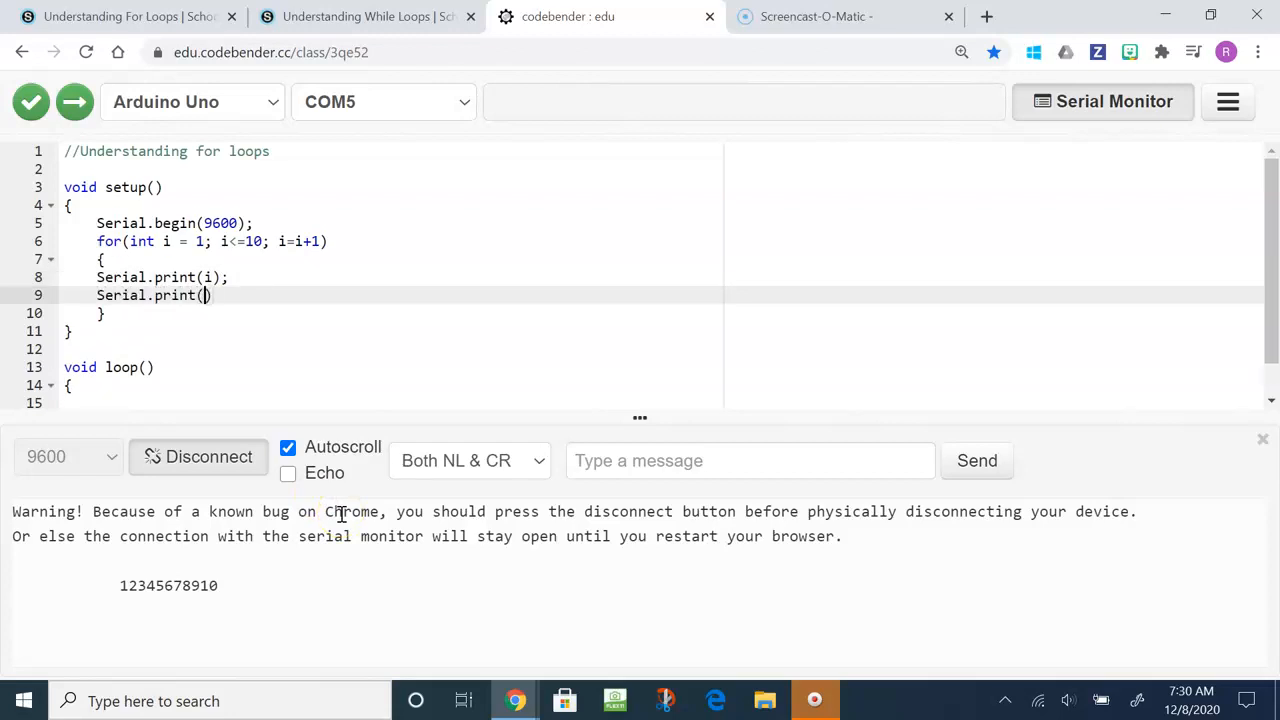
text(",")
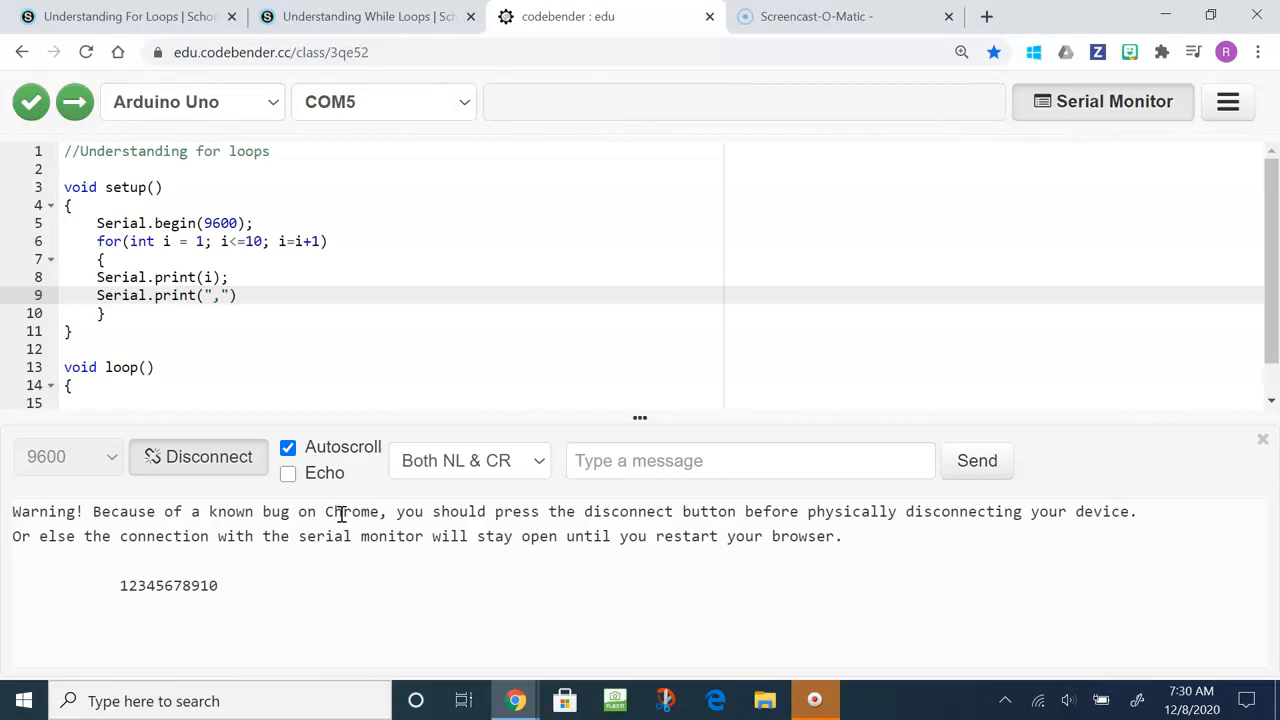
click(240, 295)
text(;)
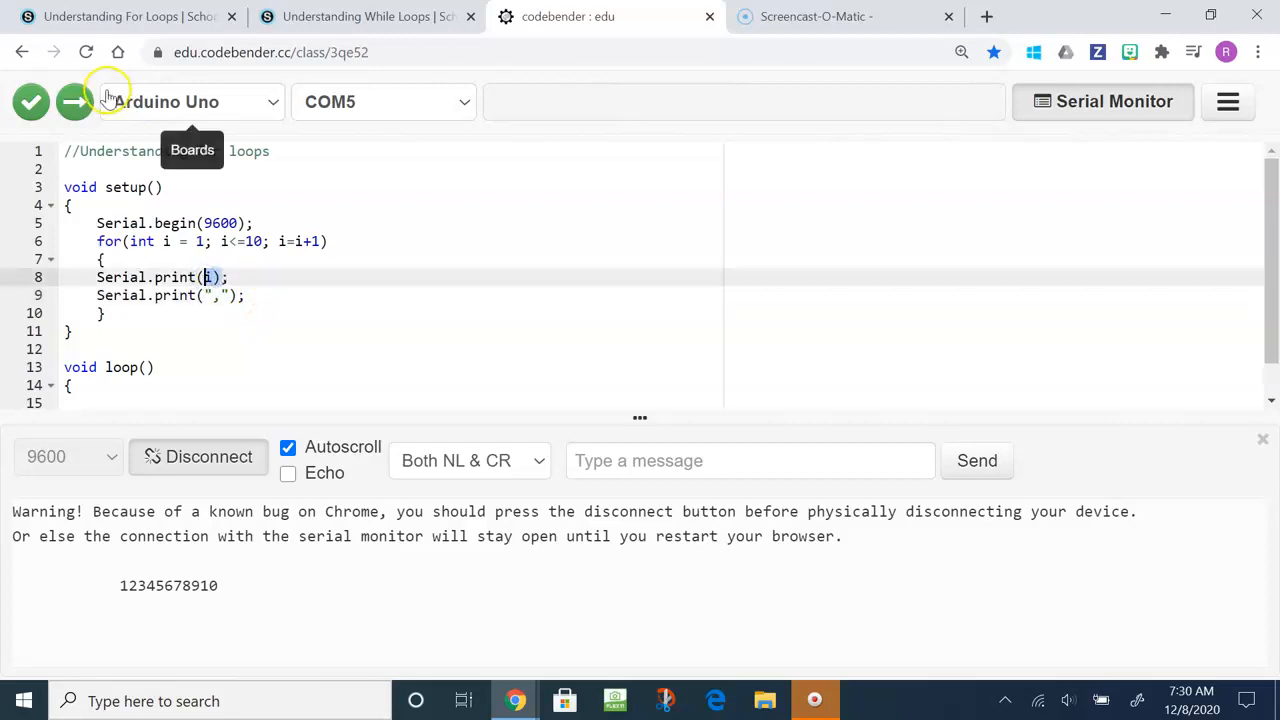
Upload the comma version and reconnect at 9600 baud to show 1,2,3,...,10,.
click(74, 101)
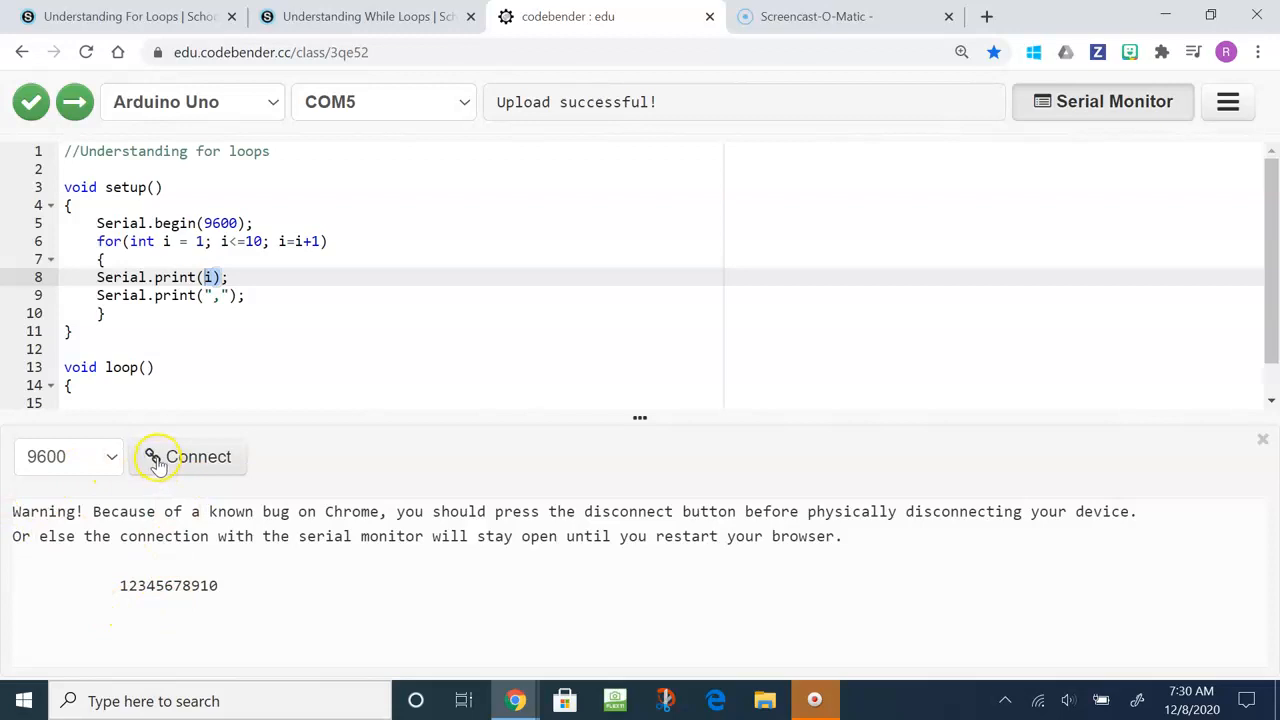
click(68, 456)
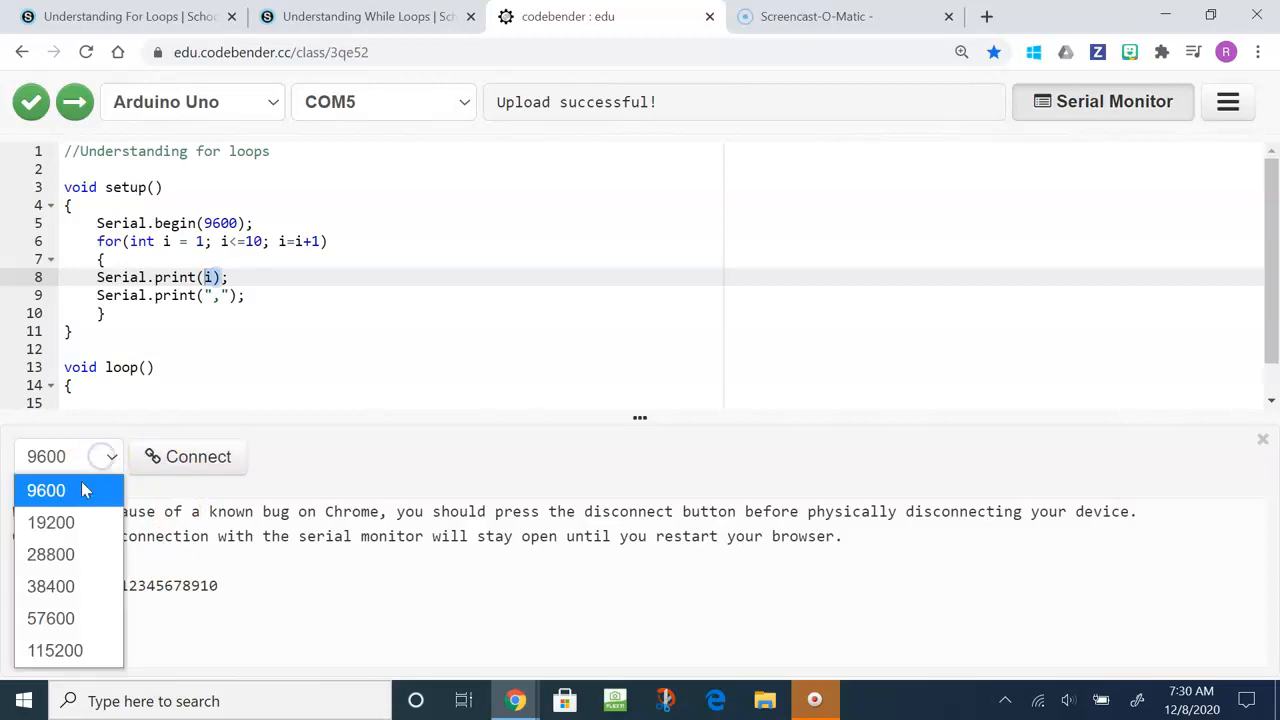
click(197, 456)
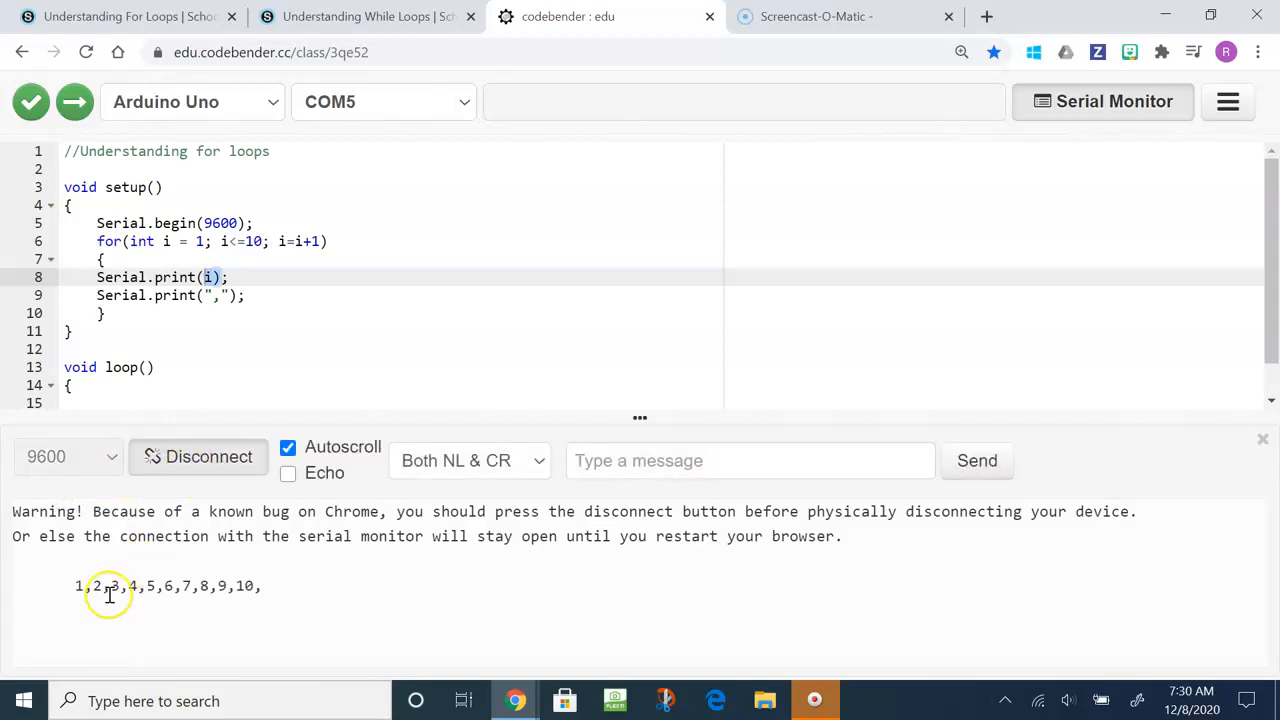
drag(76, 586, 135, 586)
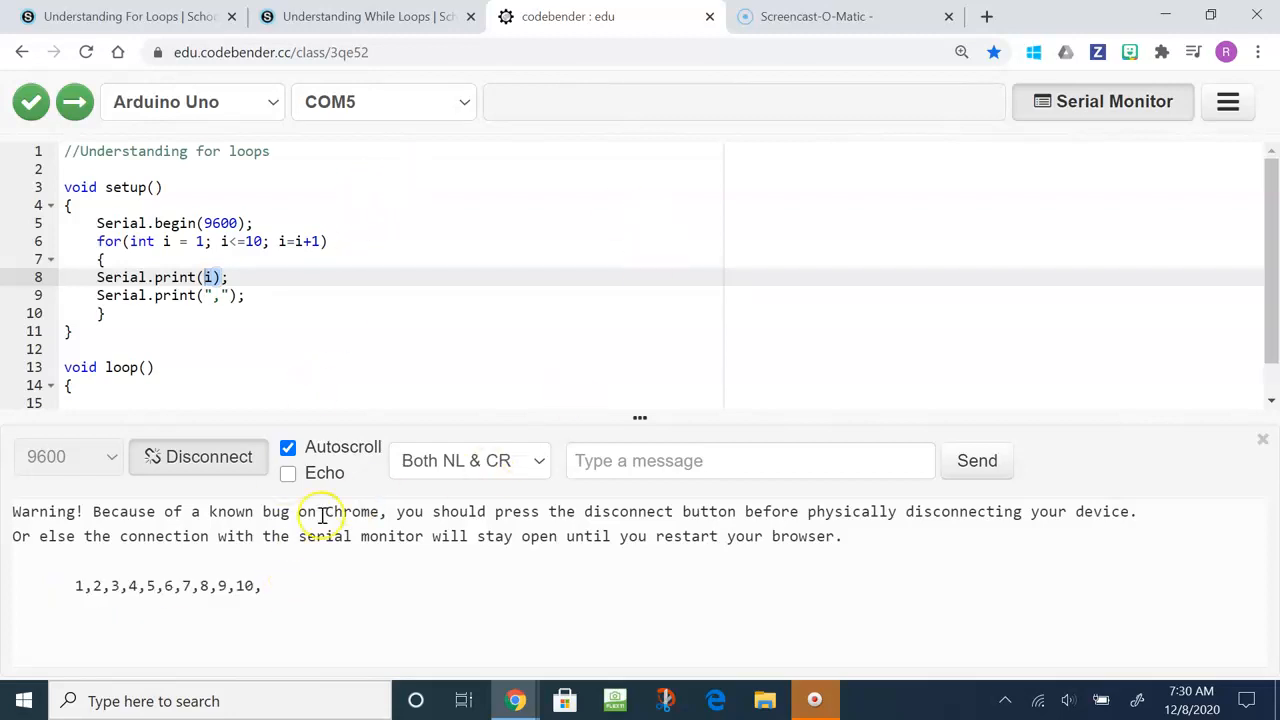
mouse_move(115, 585)
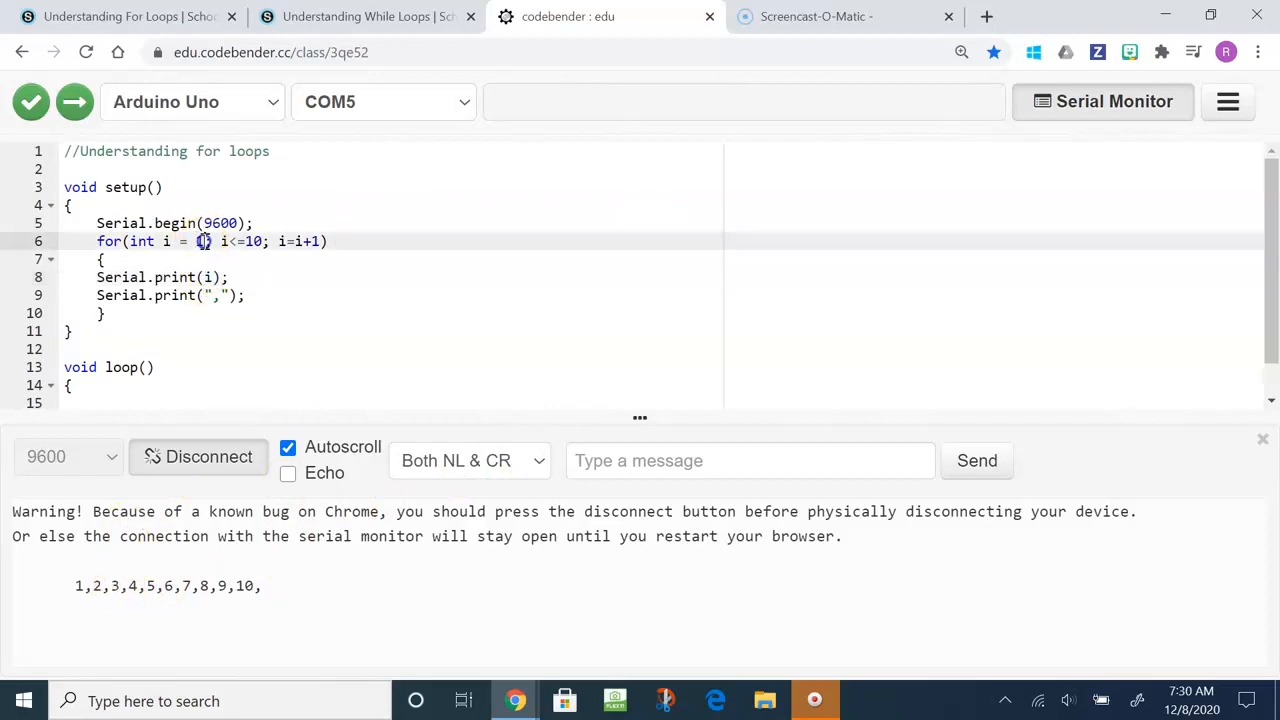
Change the loop to start at 10 with i<=0 and i=i-1, upload, and reconnect the monitor.
text(10)
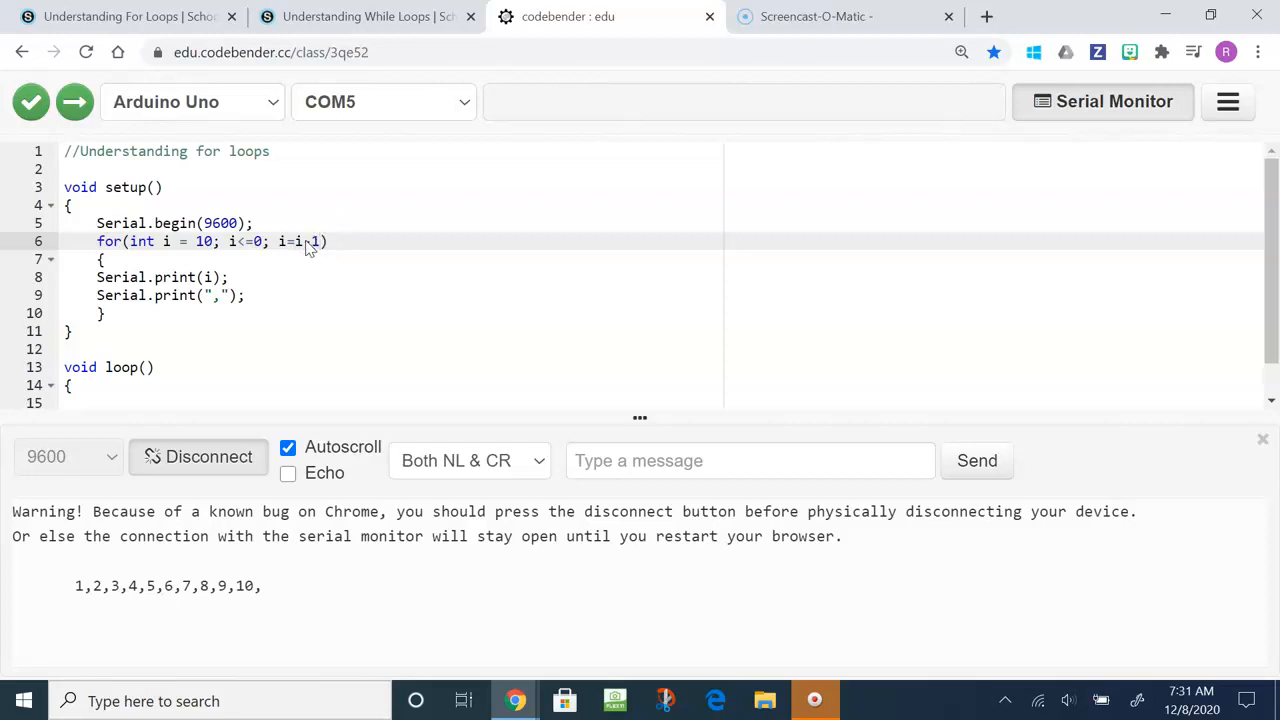
click(73, 102)
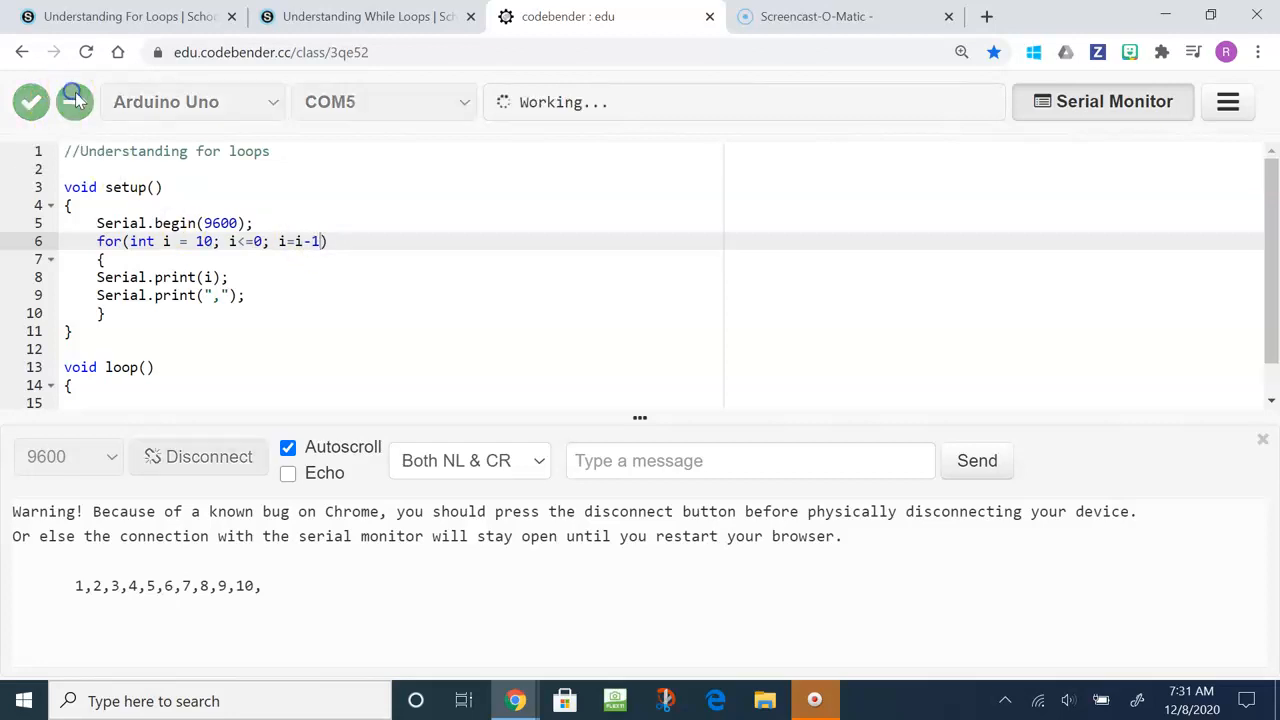
click(198, 456)
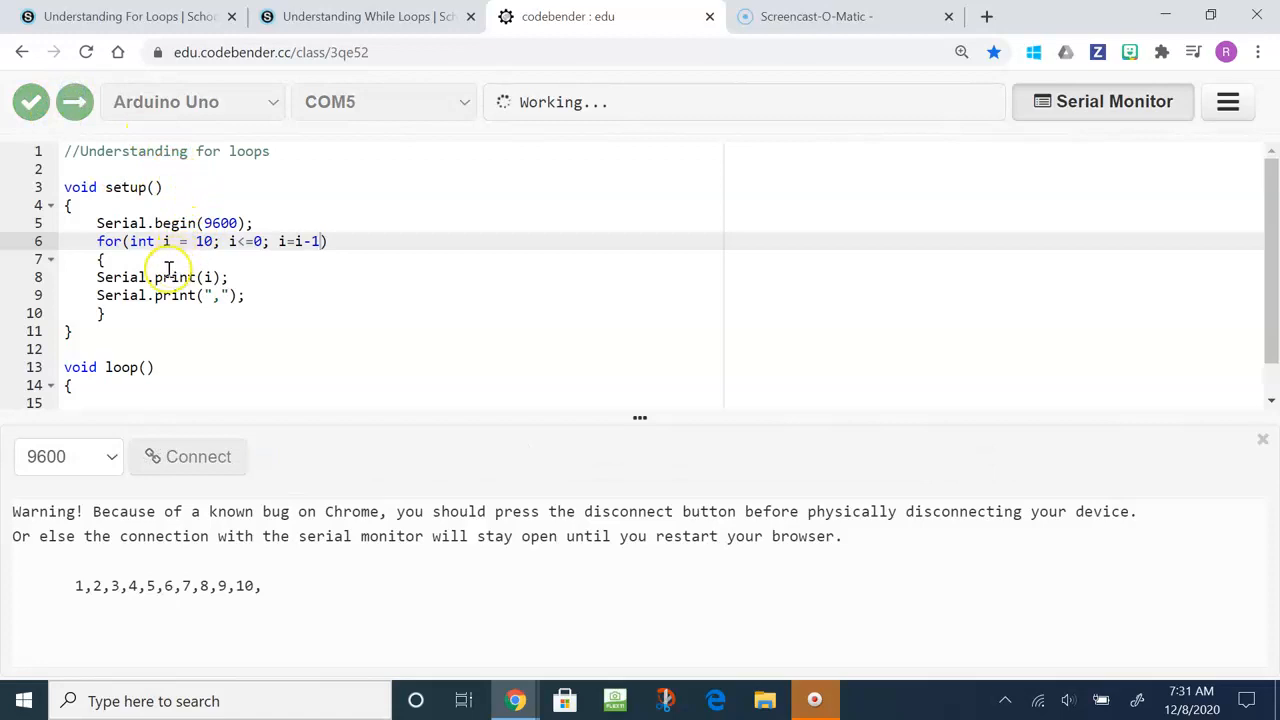
click(188, 456)
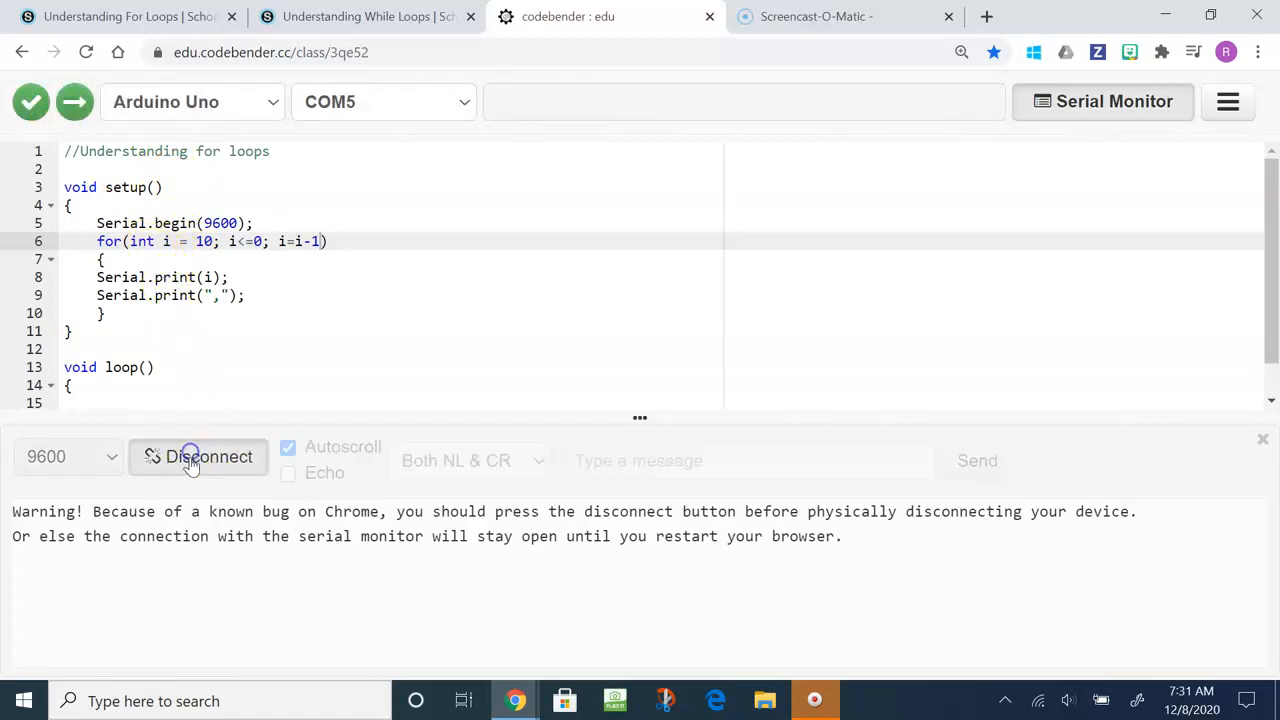
click(197, 457)
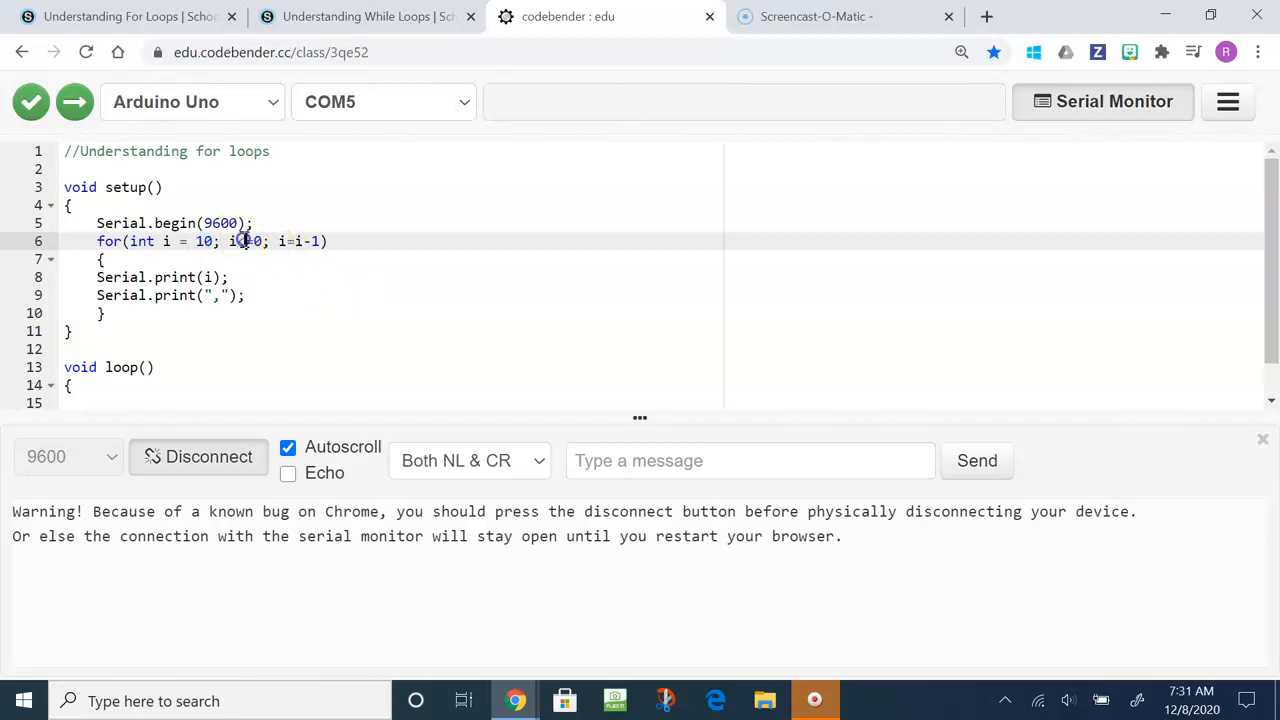
Change the condition to i>=0 and reconnect to see the countdown 10,9,...,0,.
text(>)
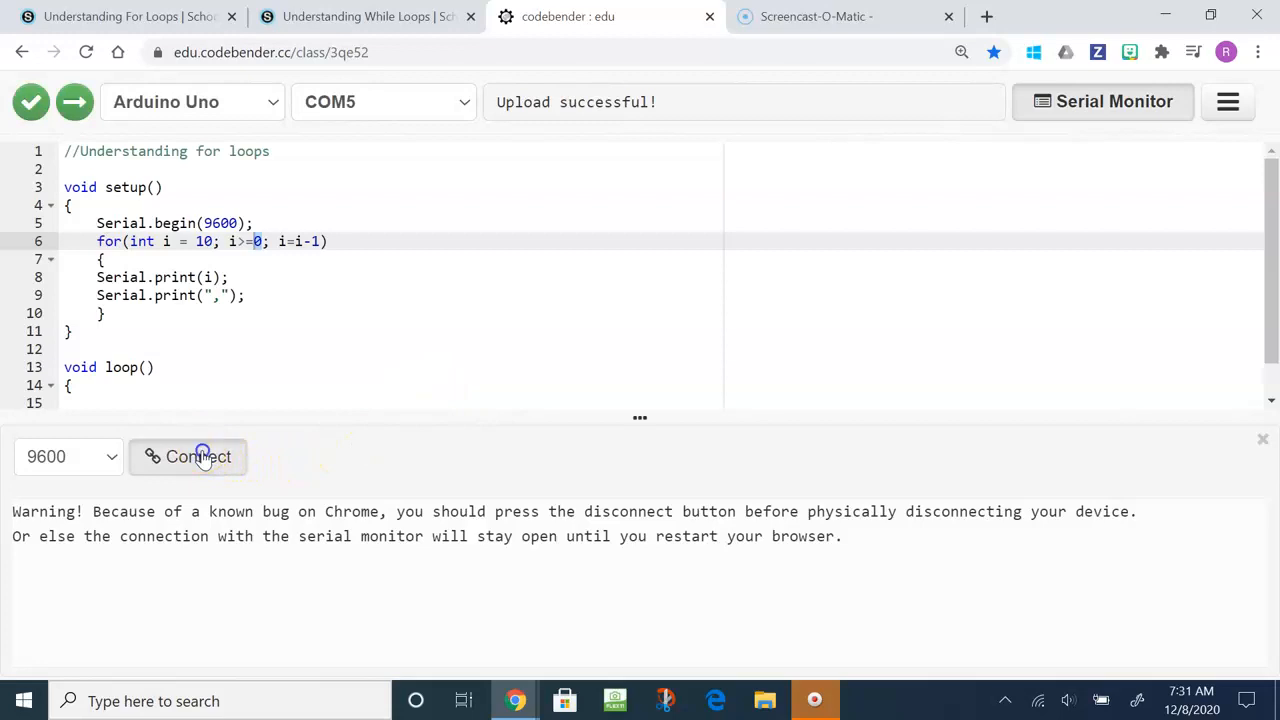
click(198, 456)
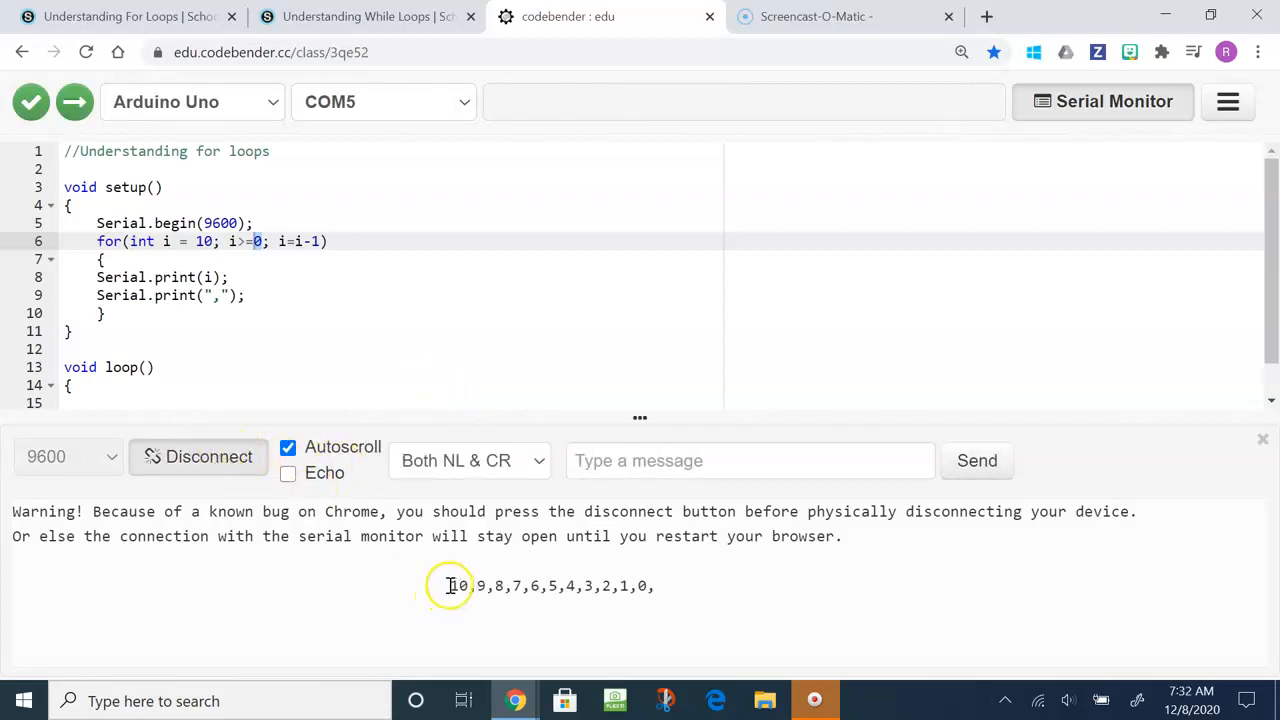
drag(449, 586, 655, 586)
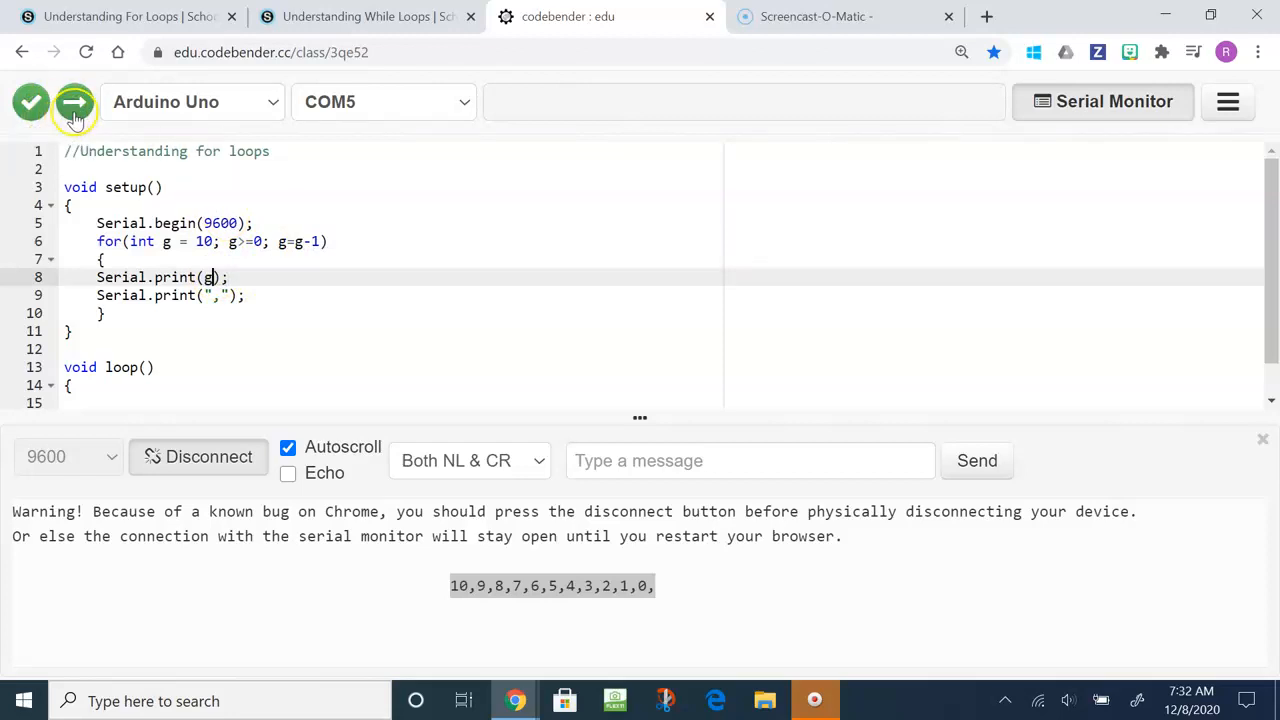
Upload the sketch using variable g and reconnect to show 10,9,...,0, again.
click(73, 101)
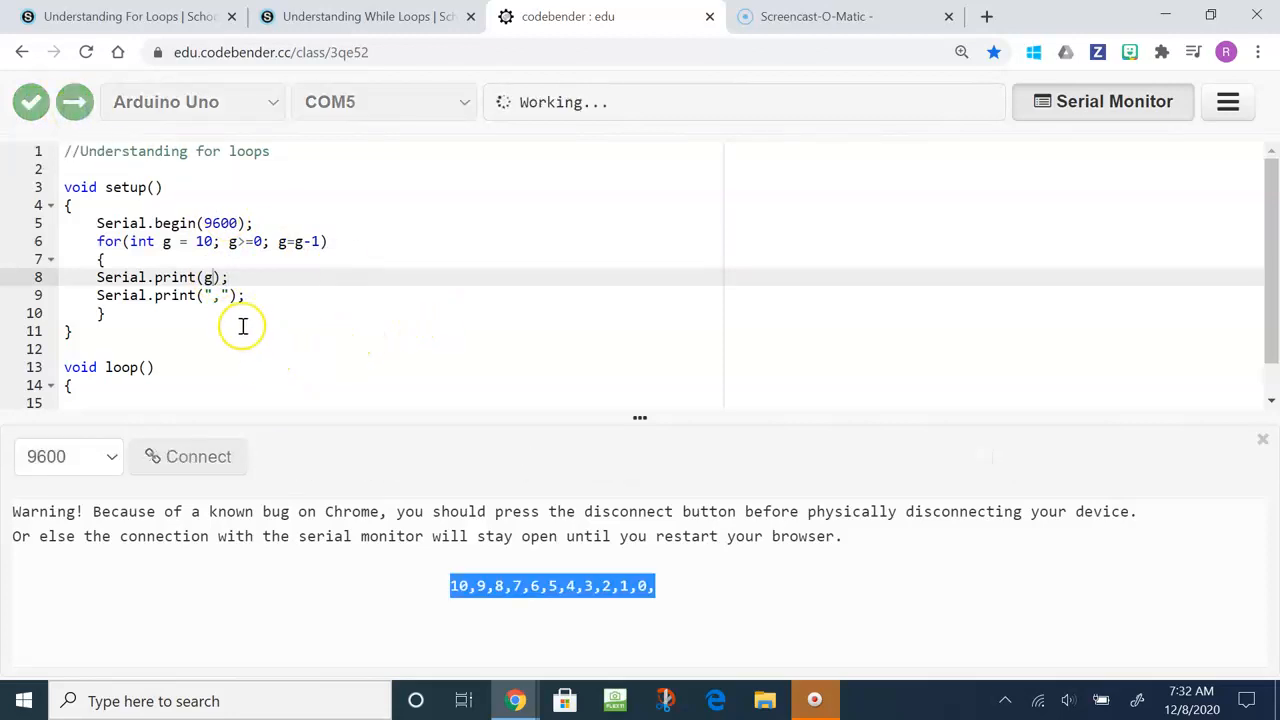
mouse_move(270, 258)
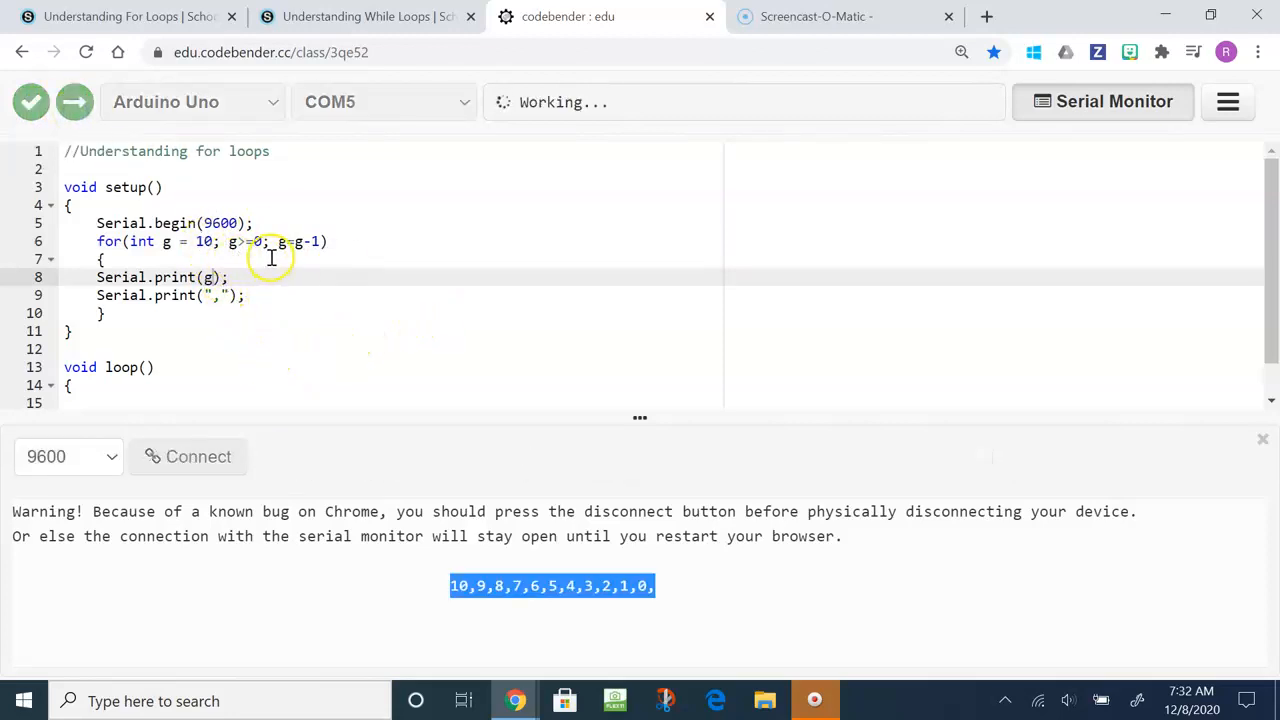
click(198, 456)
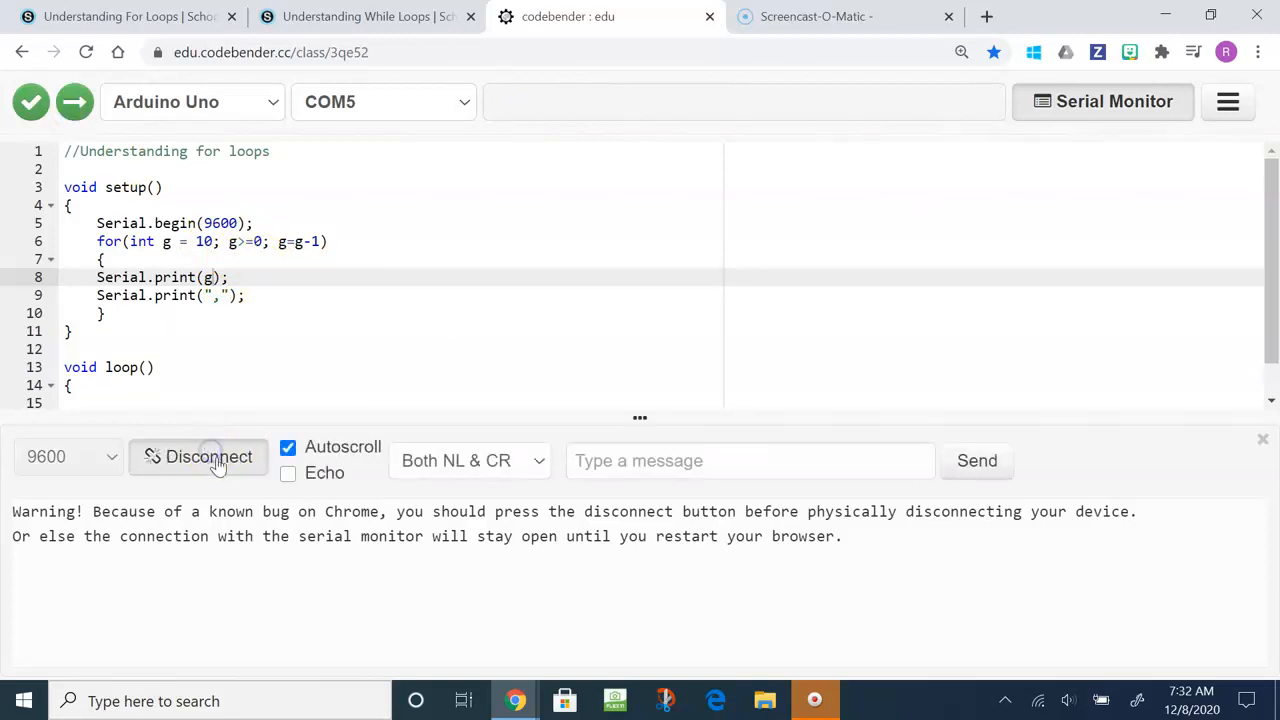
click(198, 457)
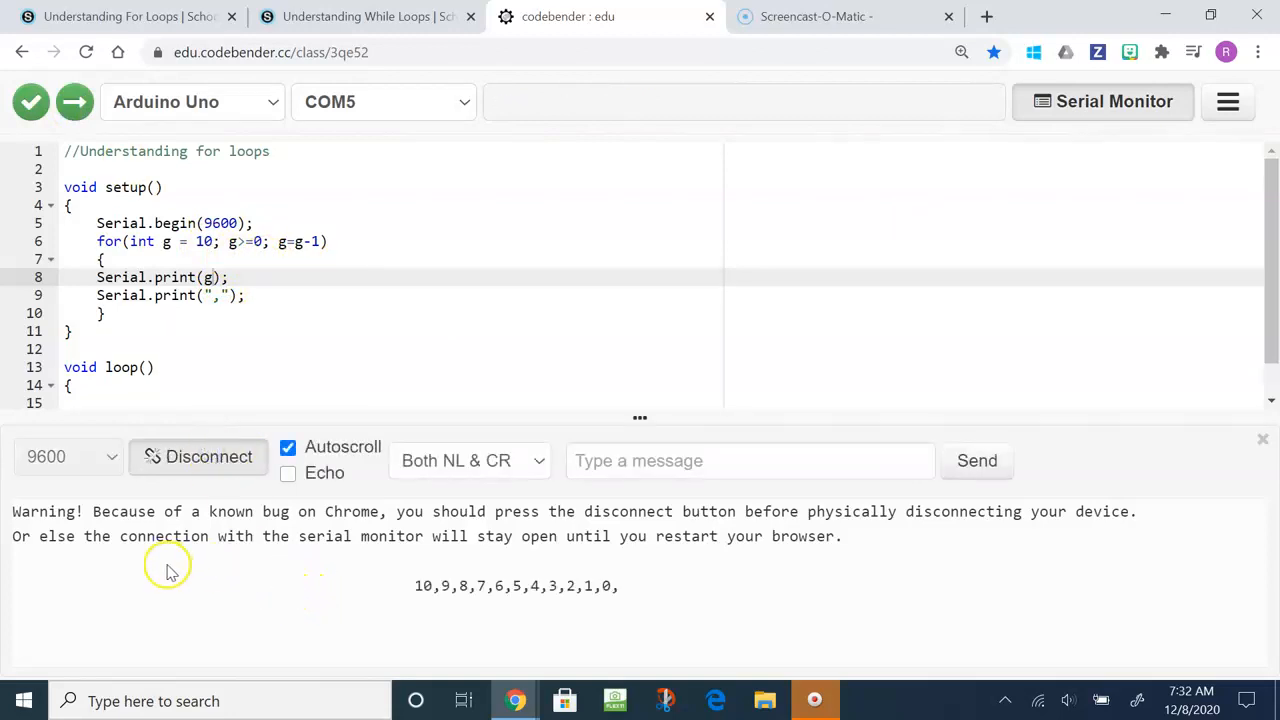
drag(170, 560, 618, 586)
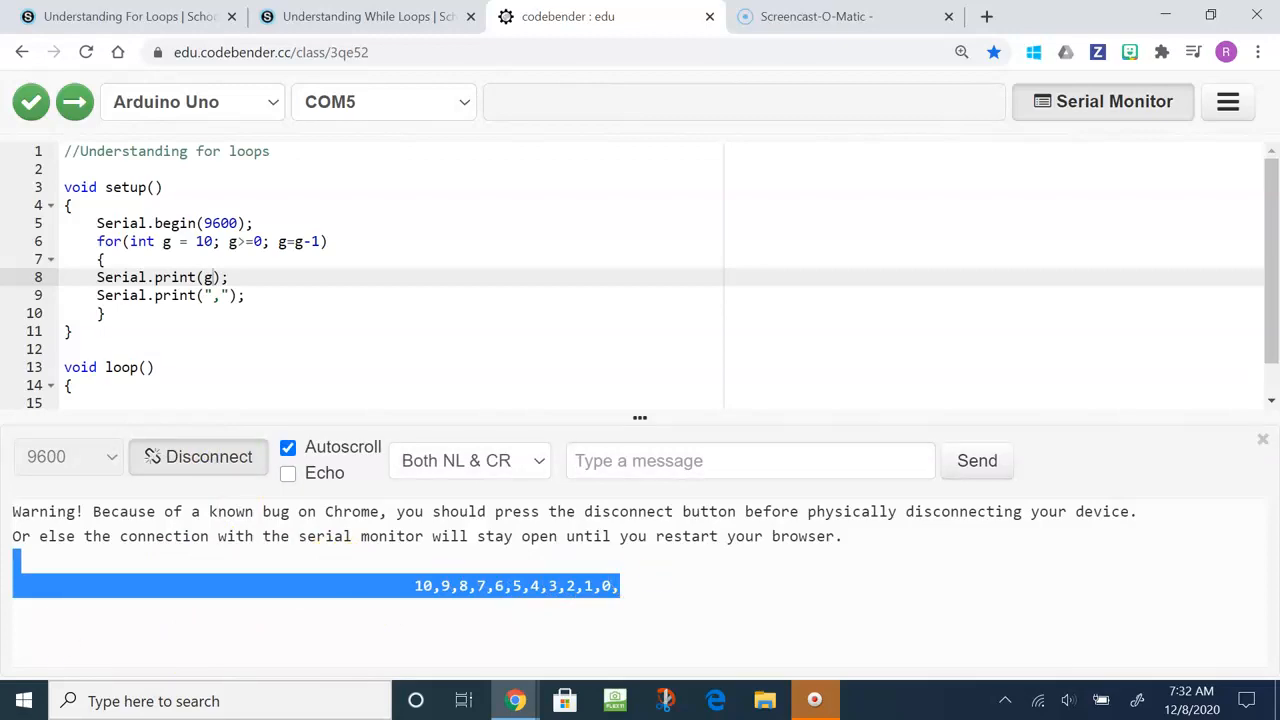